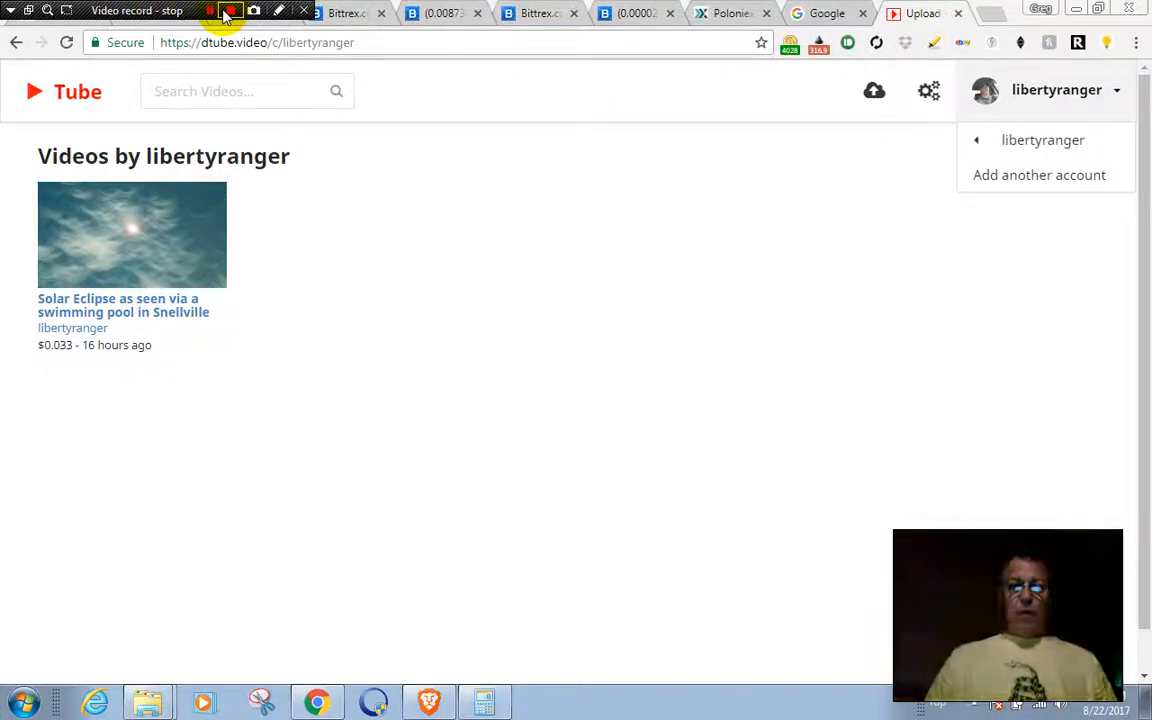
Switch to the Google tab to show the Google Search homepage with an empty search box.
left_click(225, 11)
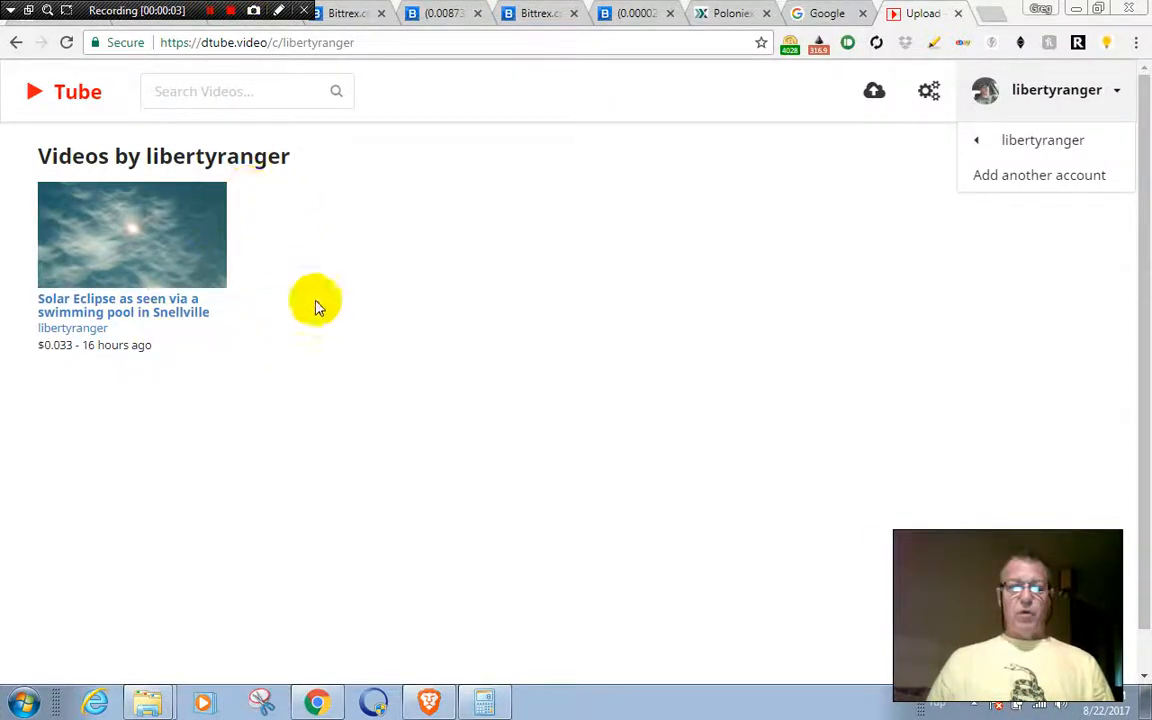
mouse_move(77, 92)
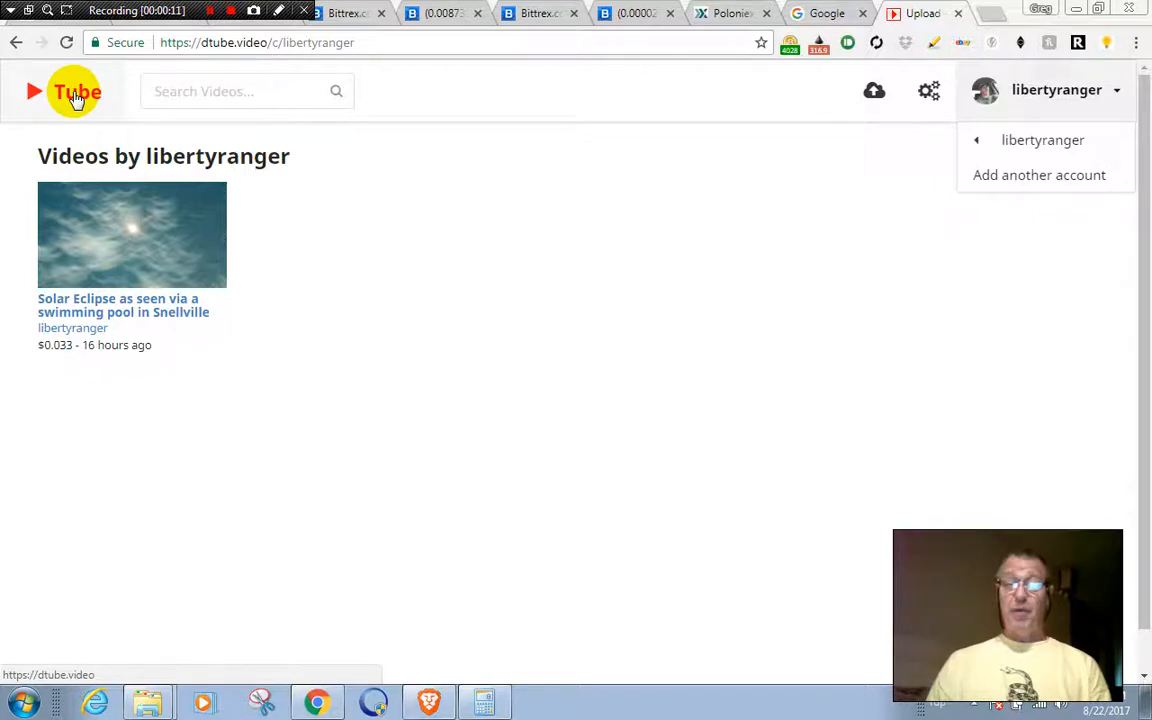
mouse_move(550, 200)
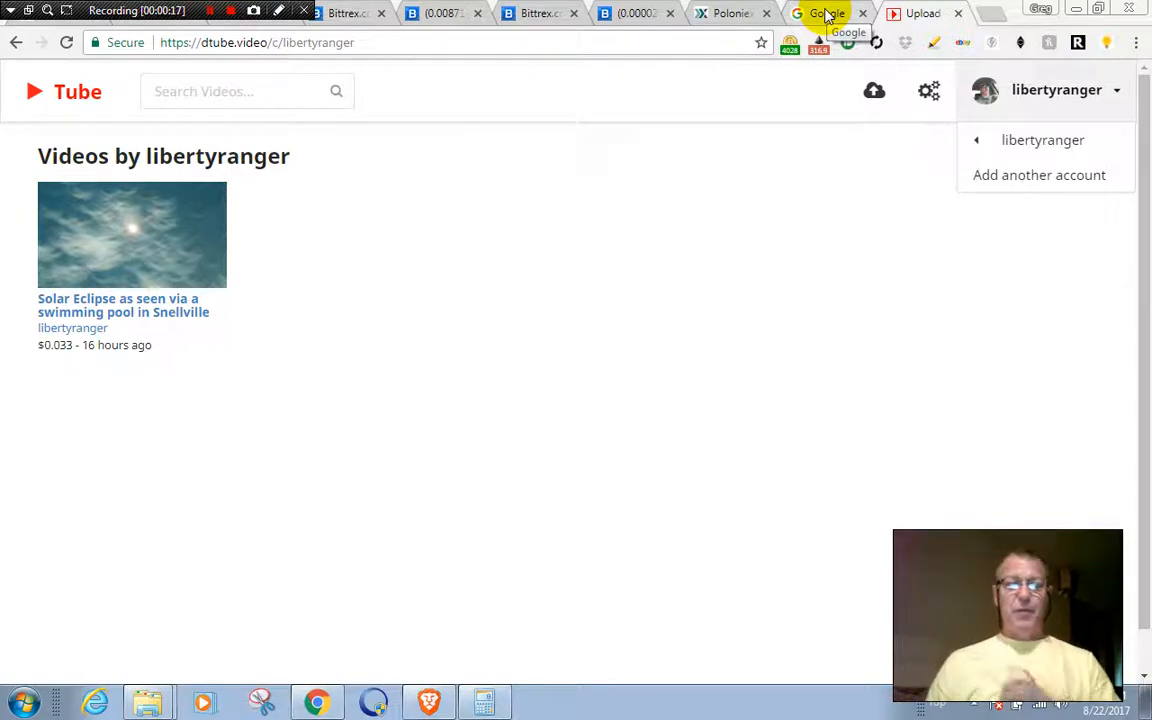
left_click(827, 13)
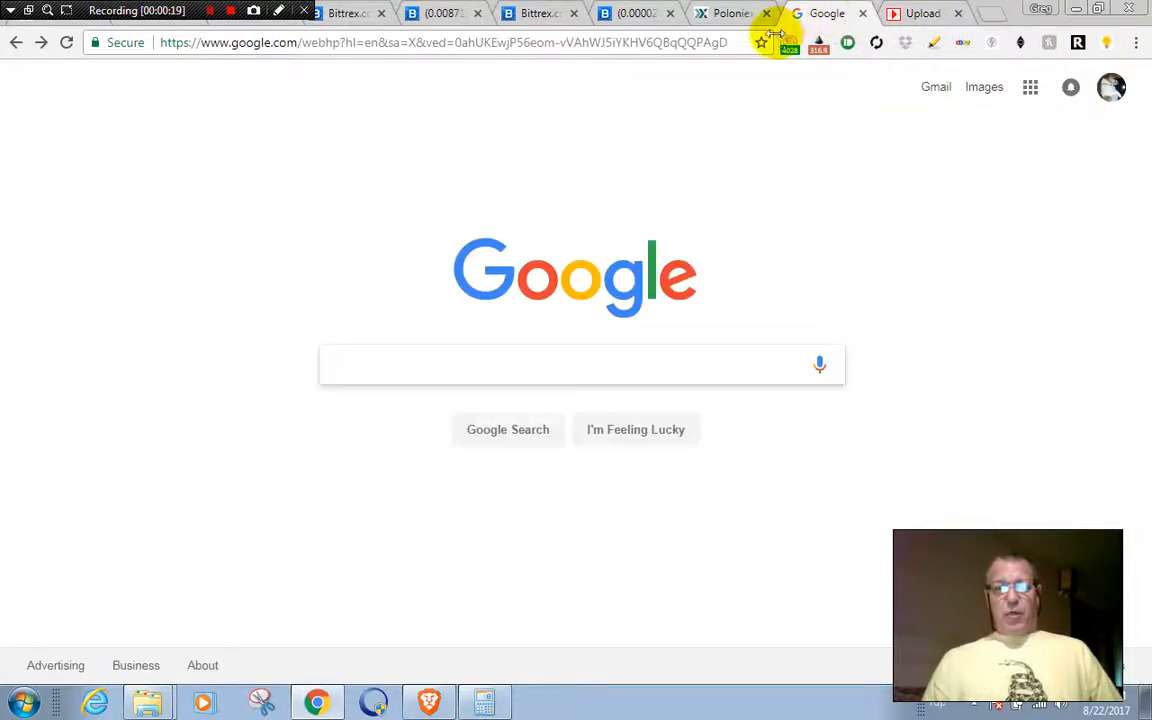
mouse_move(665, 77)
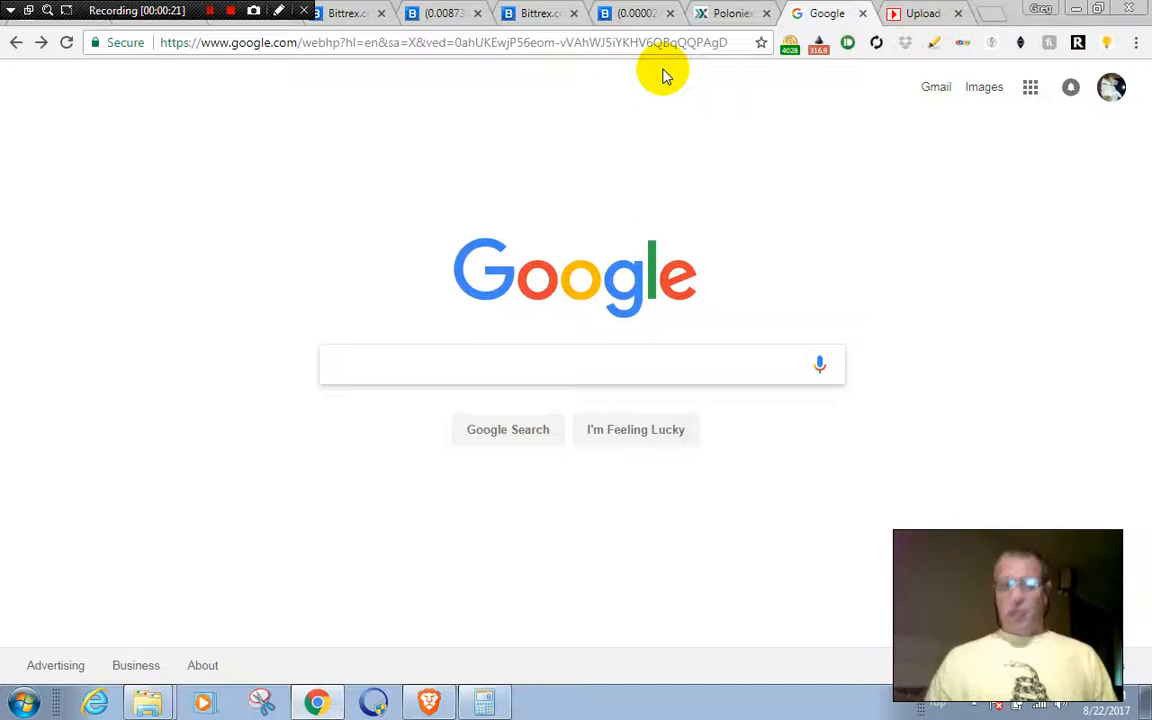
mouse_move(388, 211)
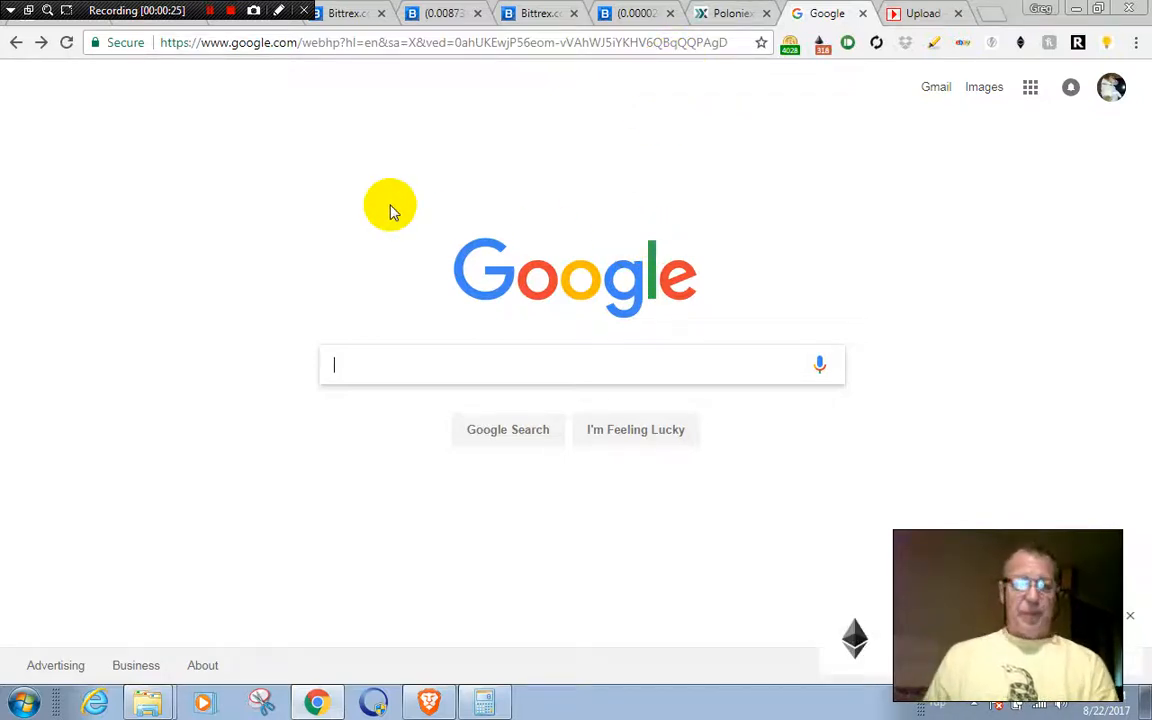
mouse_move(407, 205)
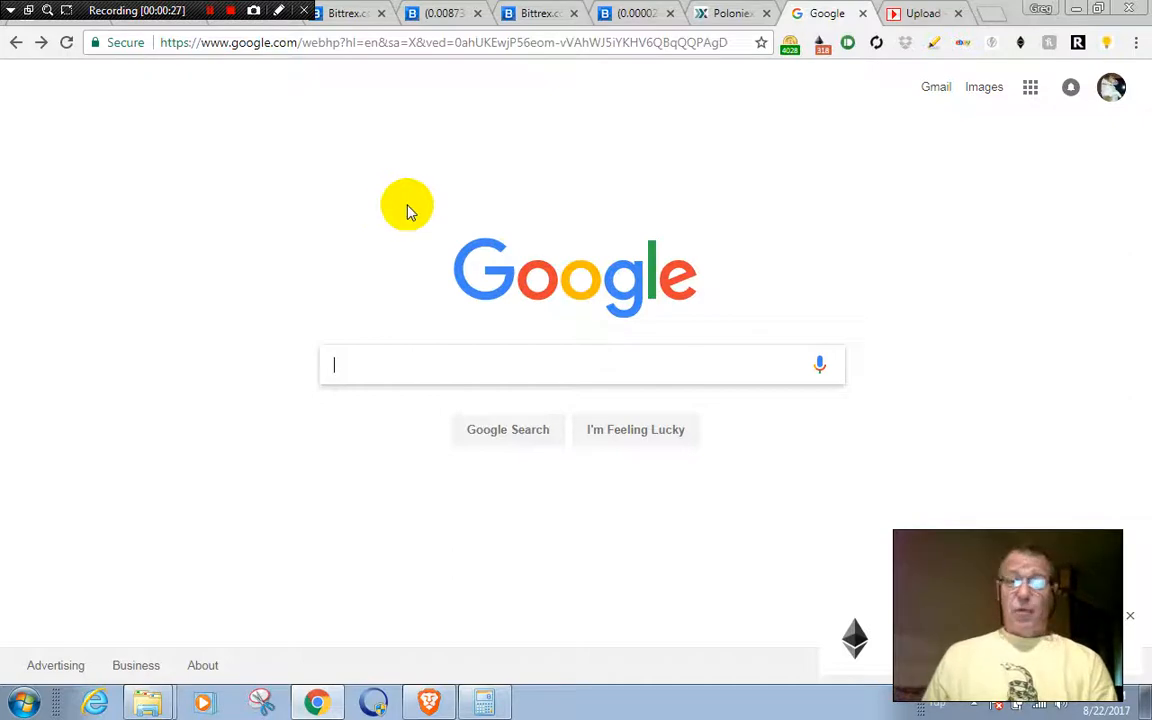
mouse_move(283, 107)
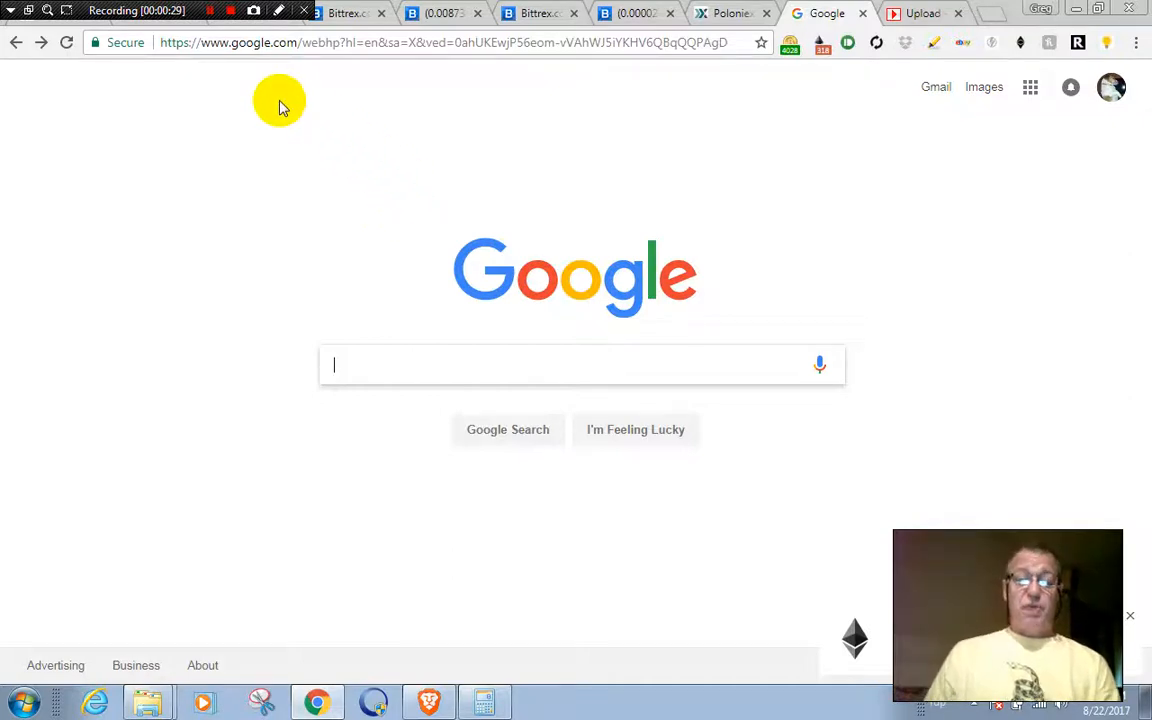
mouse_move(310, 120)
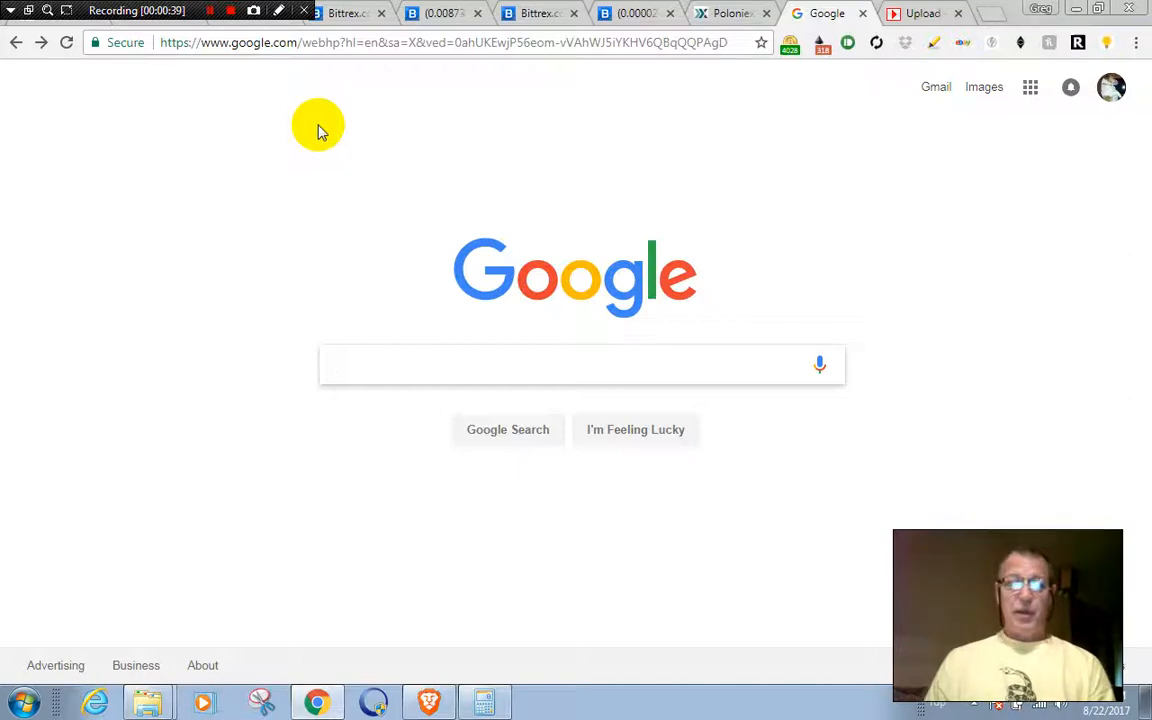
mouse_move(335, 135)
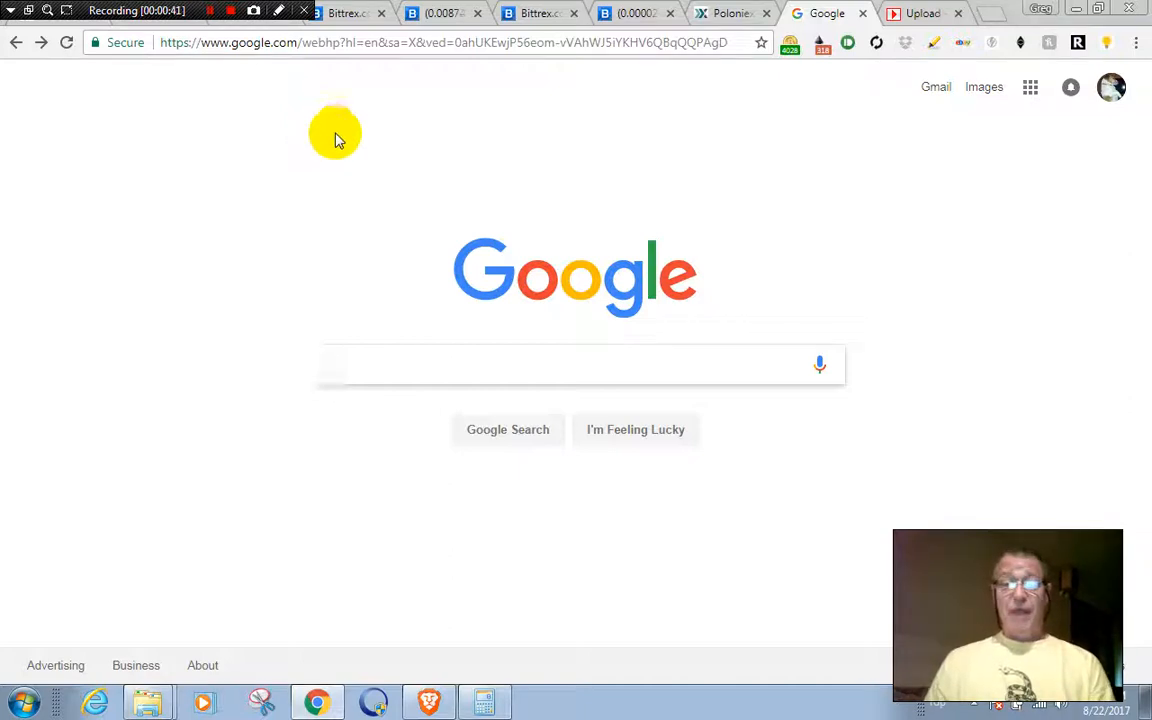
left_click(580, 364)
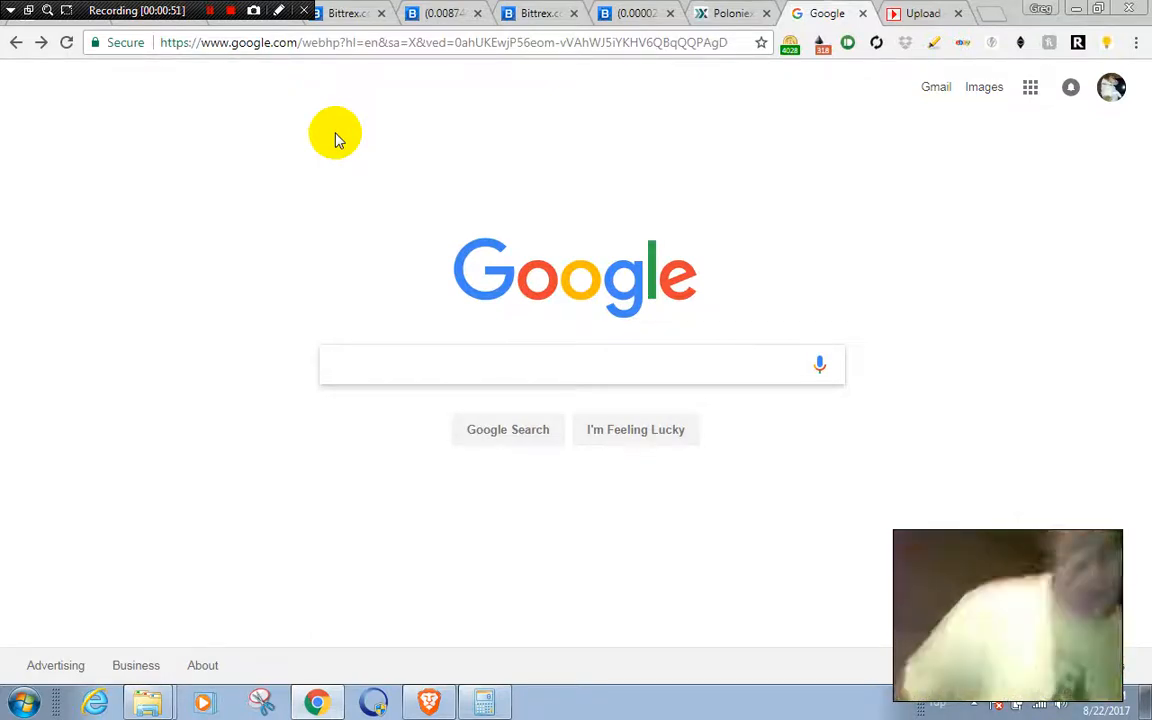
mouse_move(358, 67)
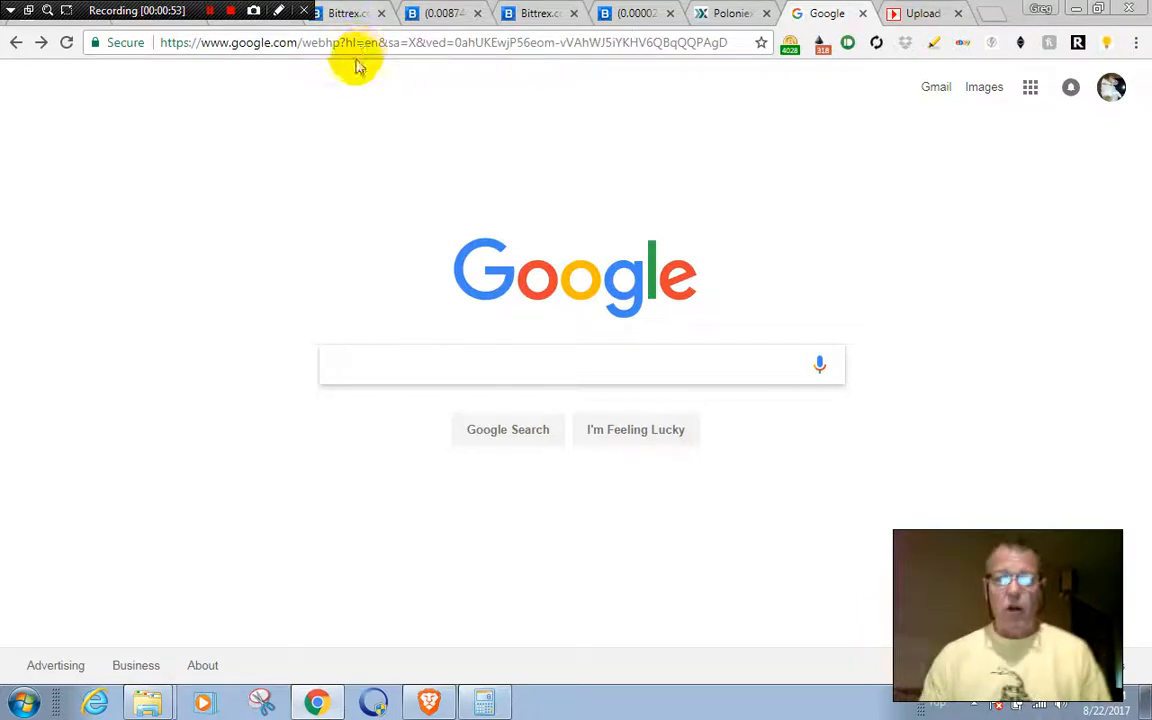
mouse_move(248, 71)
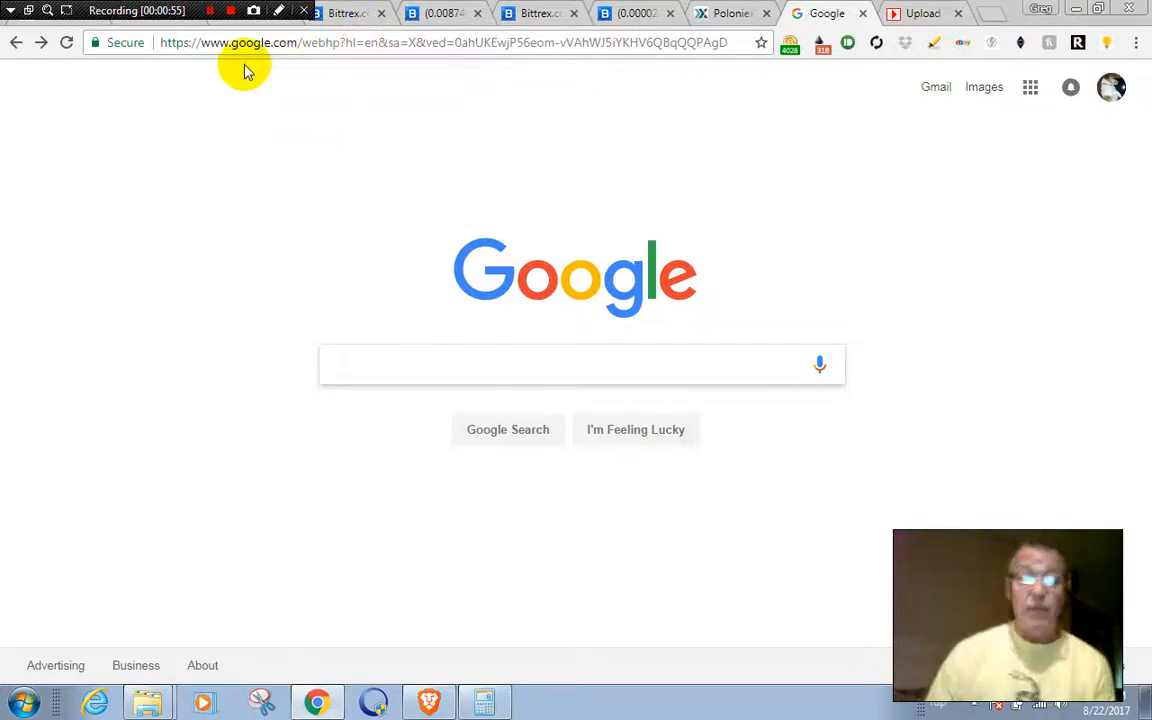
mouse_move(42, 42)
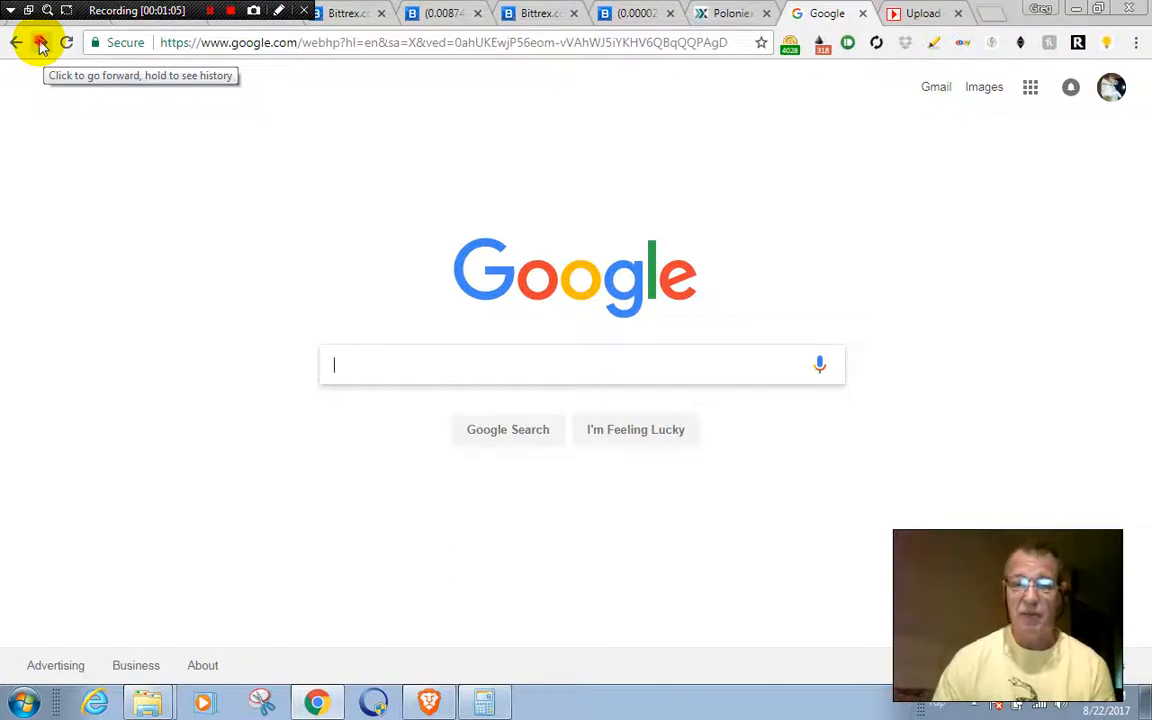
Go forward to the 'american inventors' results and scroll the Americans carousel to more names.
left_click(42, 42)
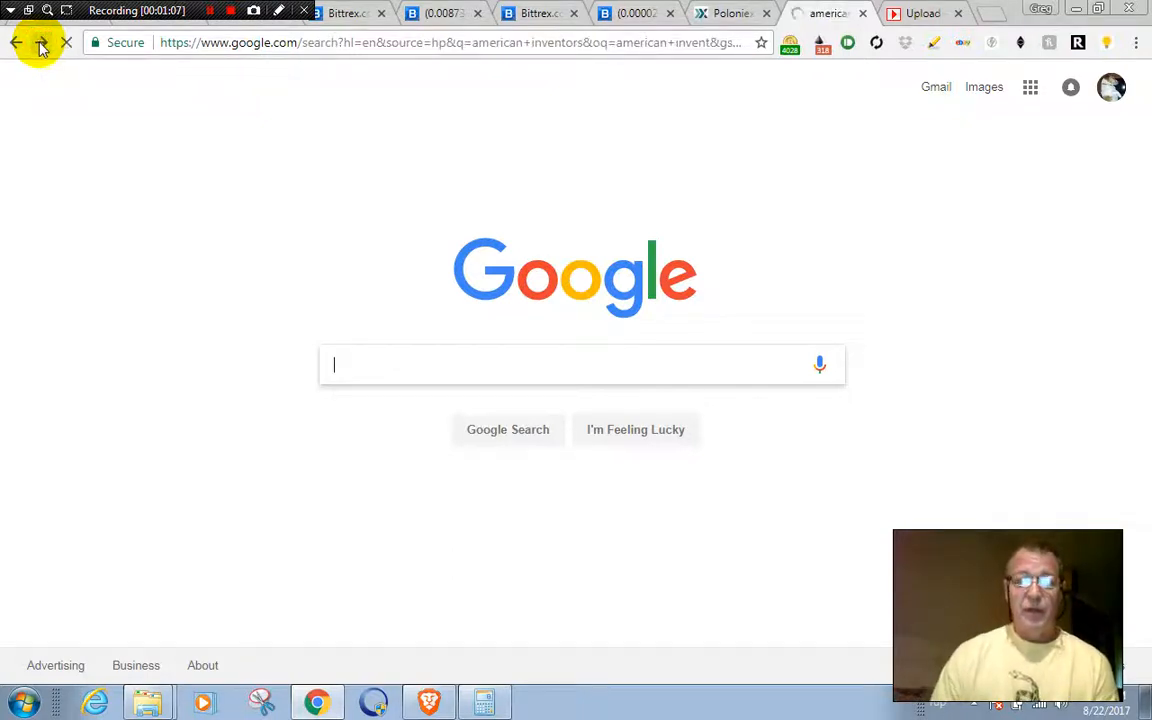
left_click(42, 42)
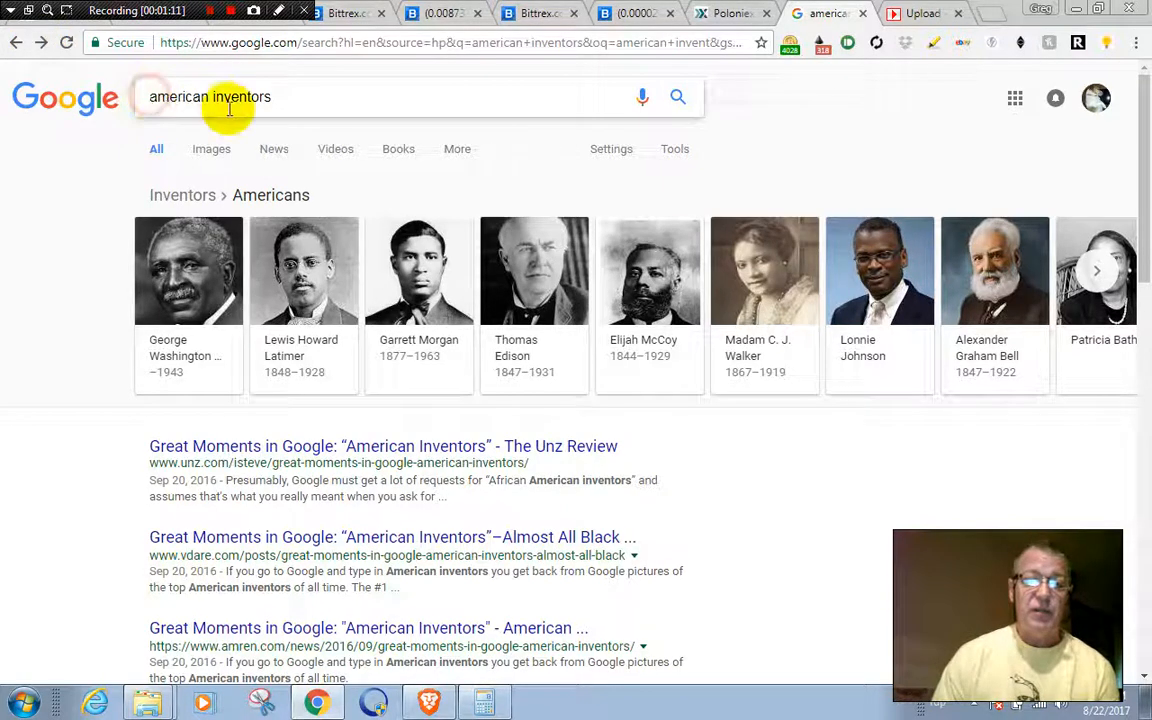
left_click(210, 96)
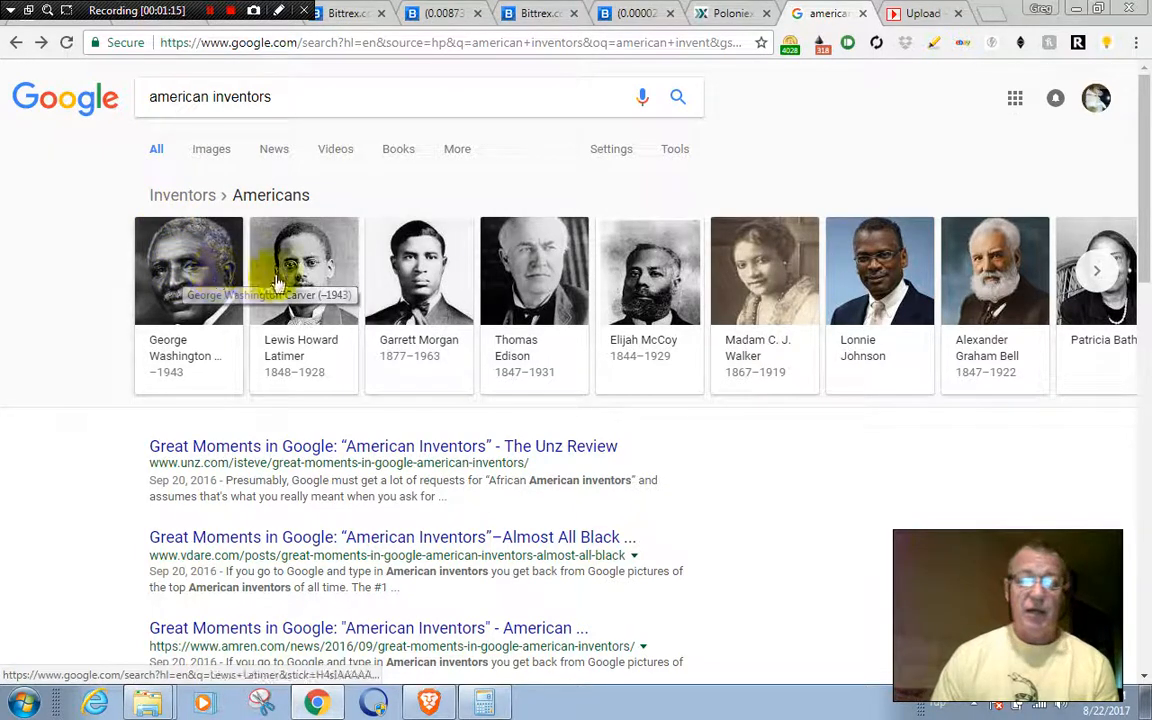
mouse_move(535, 285)
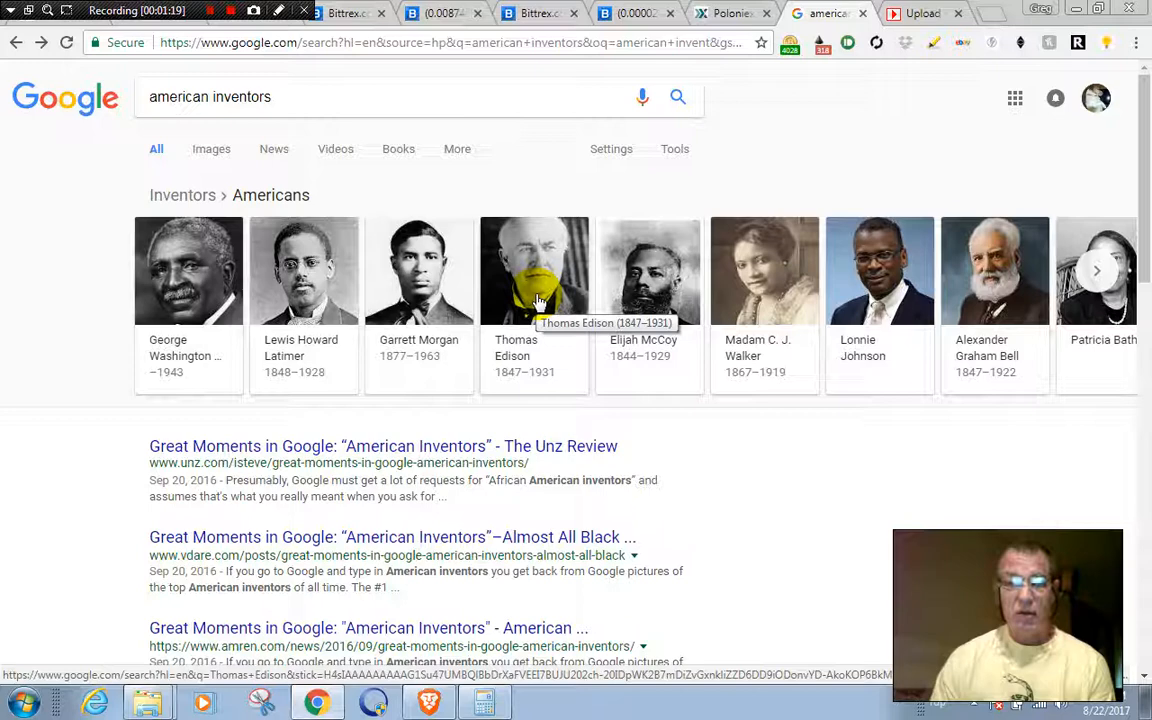
mouse_move(1099, 275)
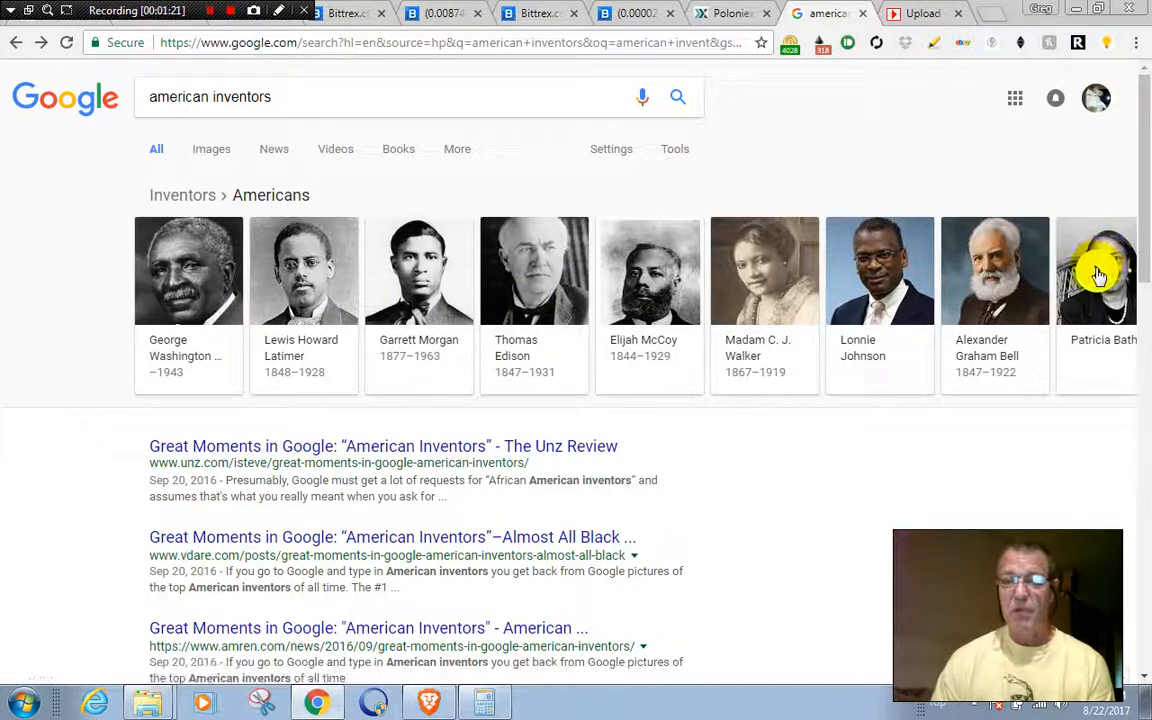
left_click(1097, 270)
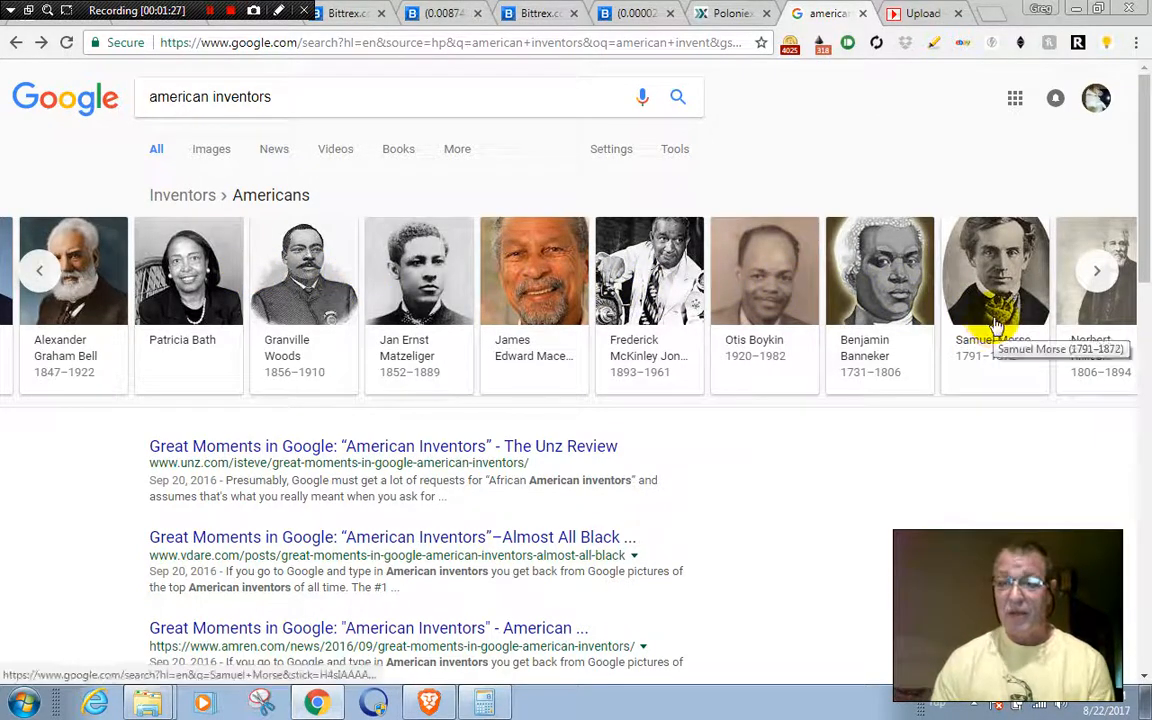
mouse_move(1096, 271)
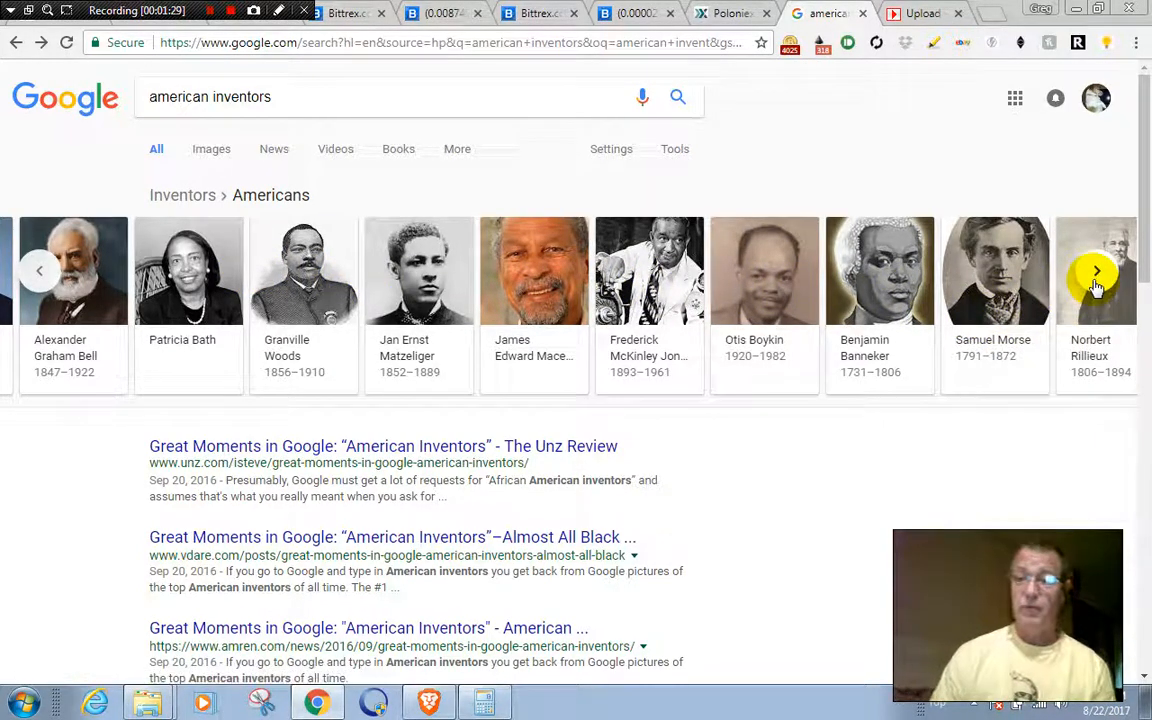
Advance the inventors carousel to Jonas Salk, then go forward to 'black inventors' results.
left_click(1096, 270)
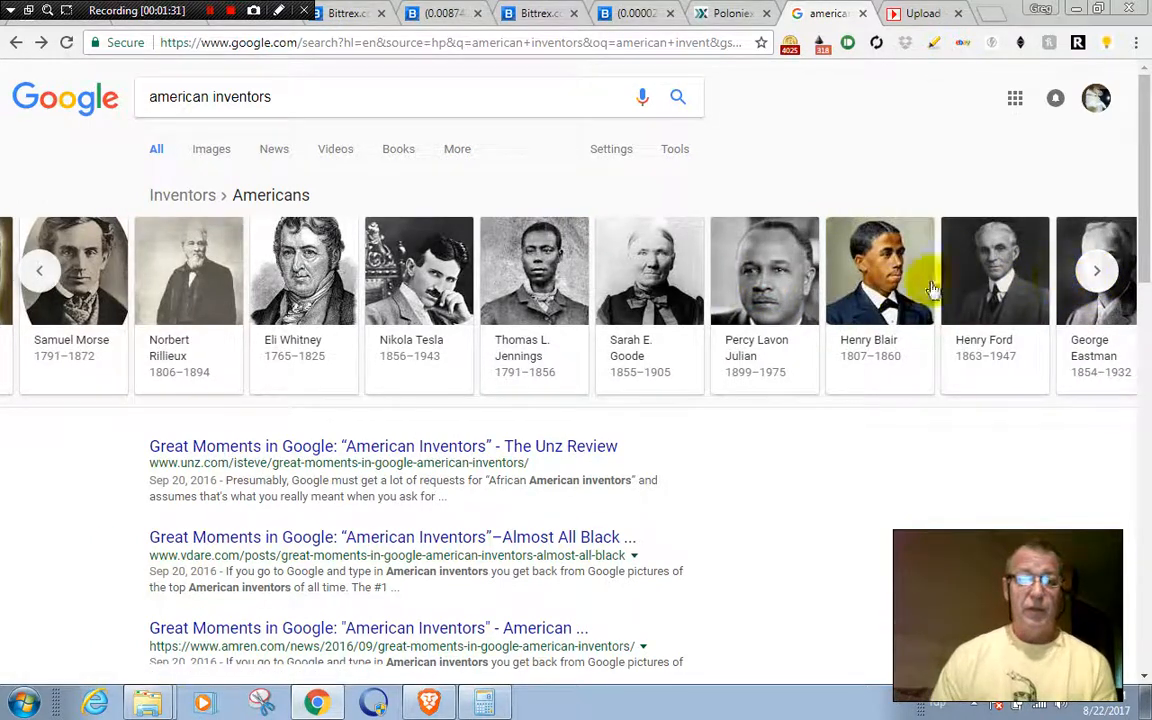
mouse_move(304, 270)
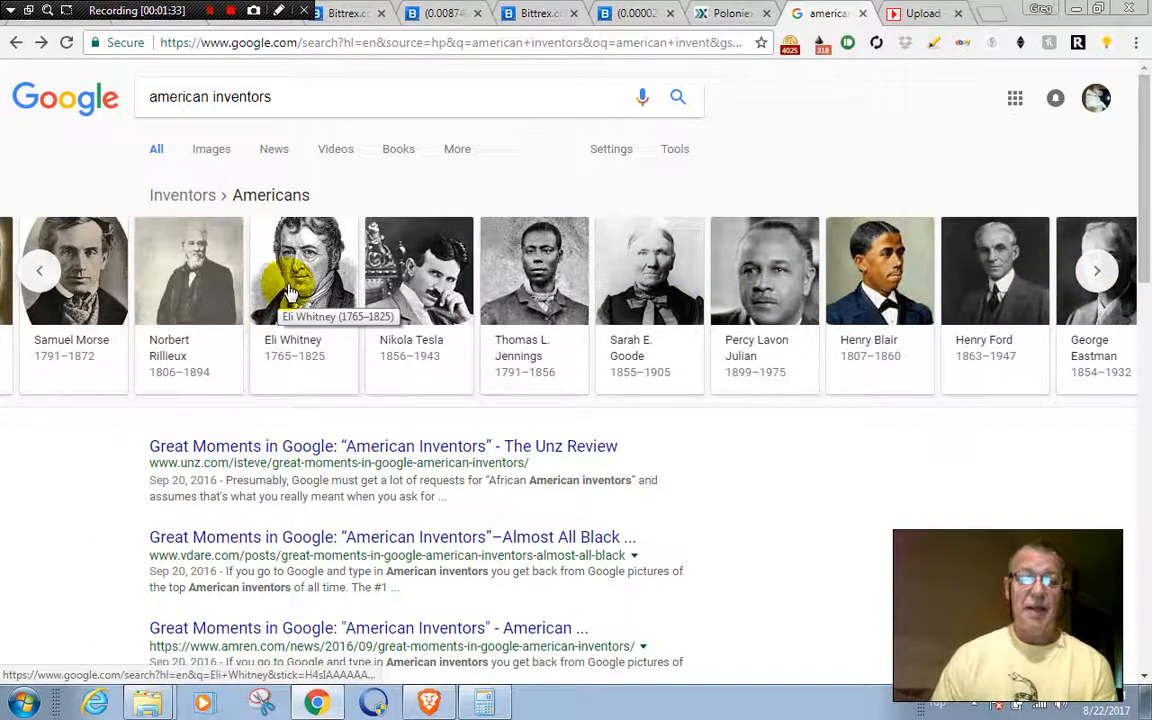
mouse_move(430, 285)
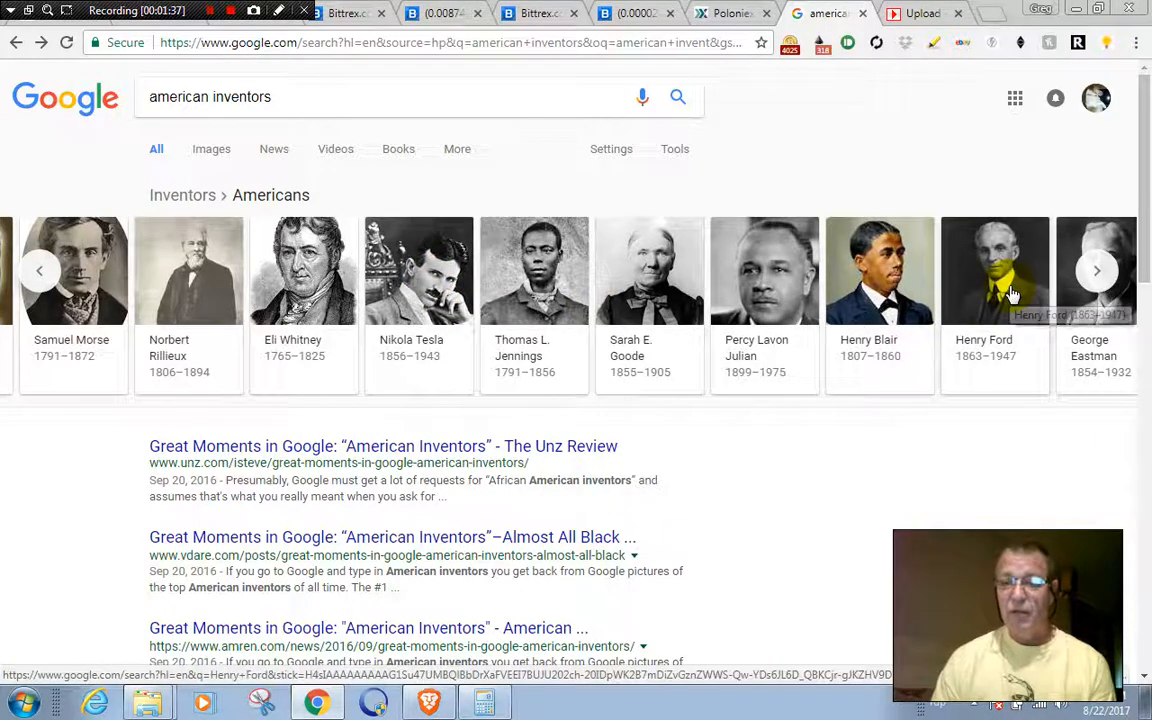
mouse_move(1097, 273)
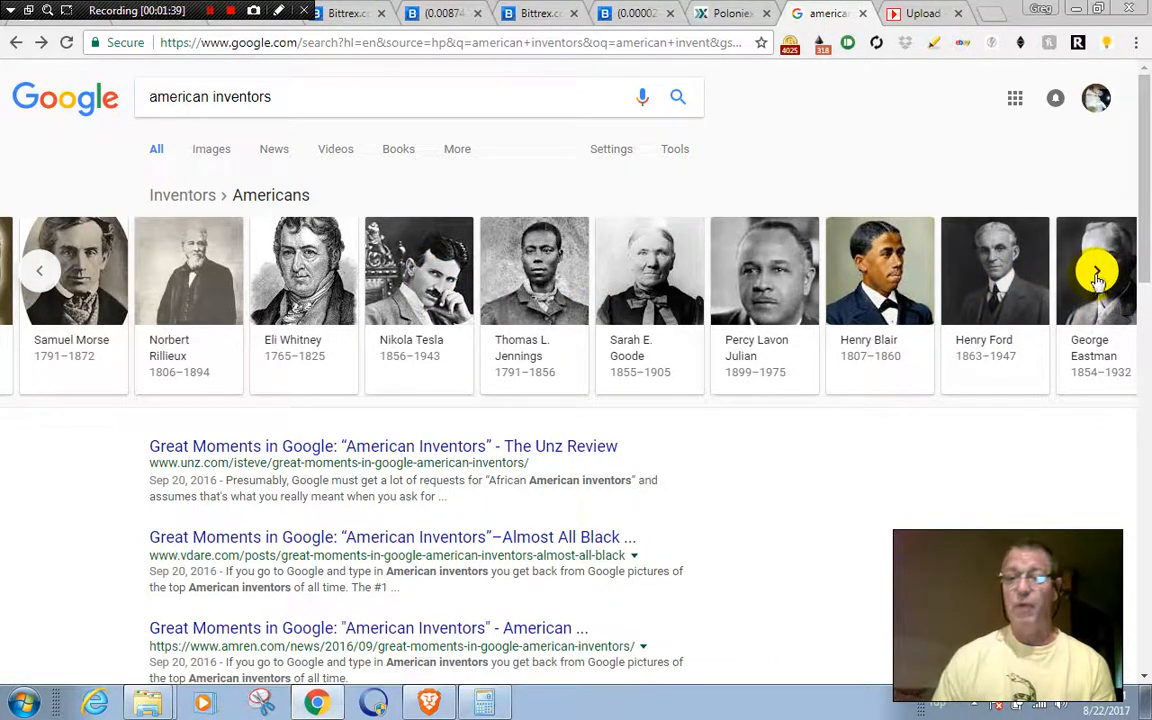
left_click(1097, 270)
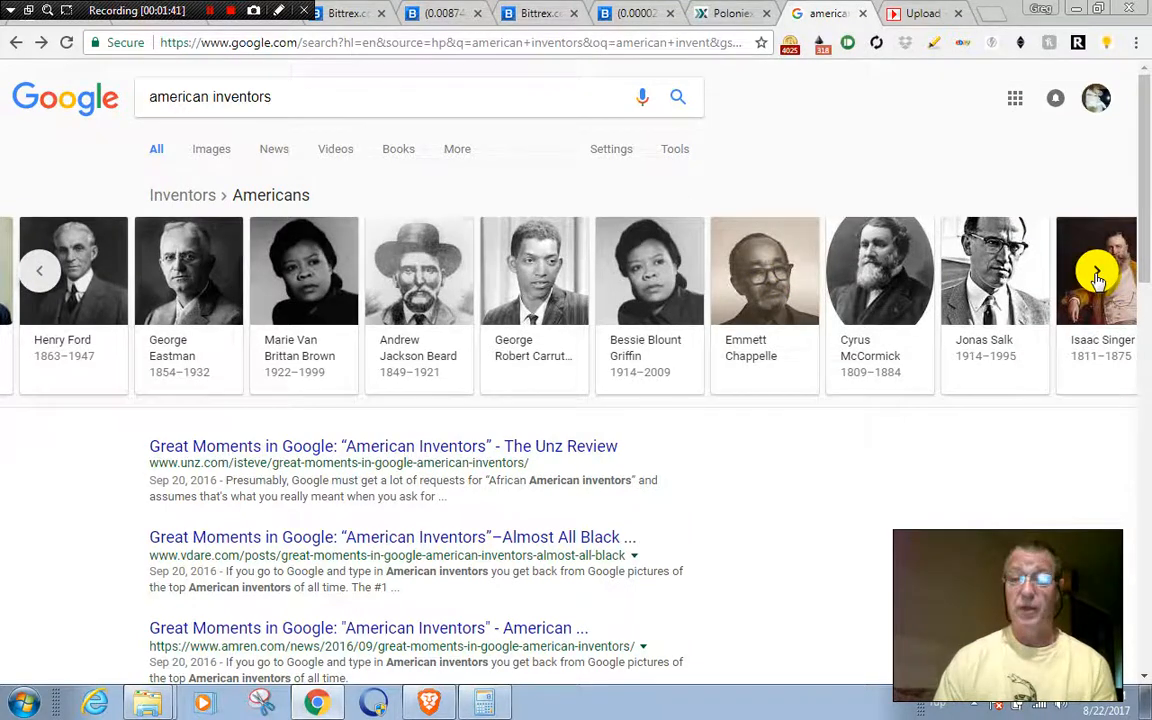
mouse_move(1013, 285)
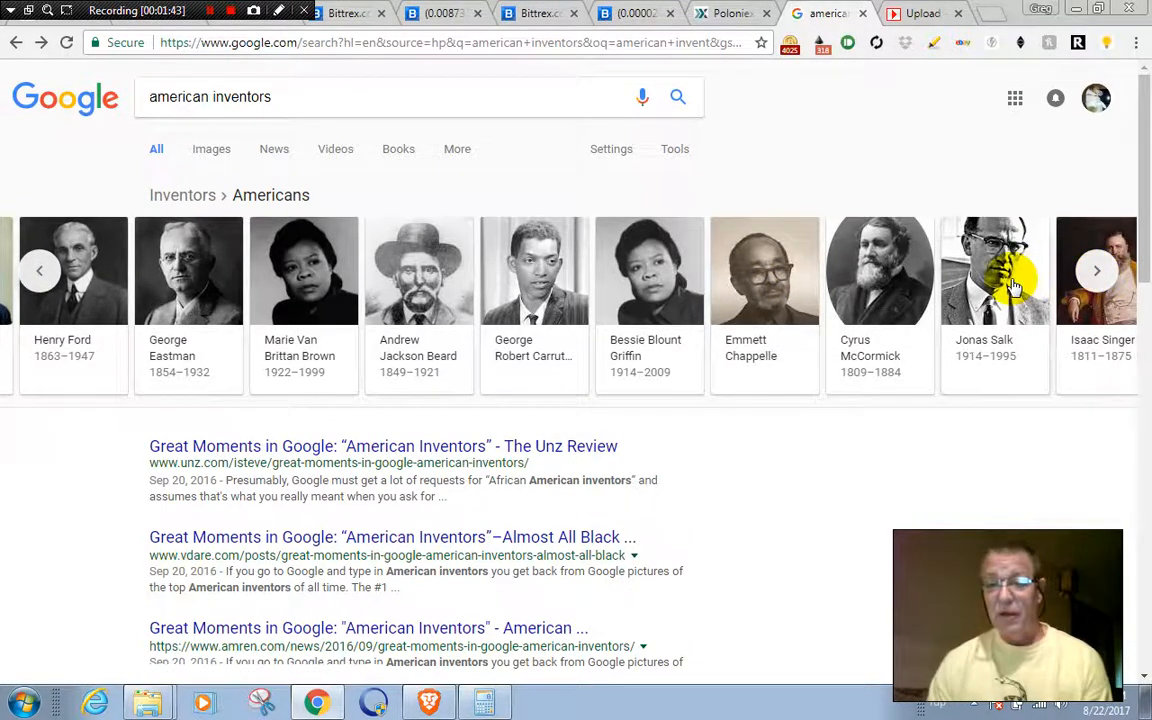
mouse_move(1095, 358)
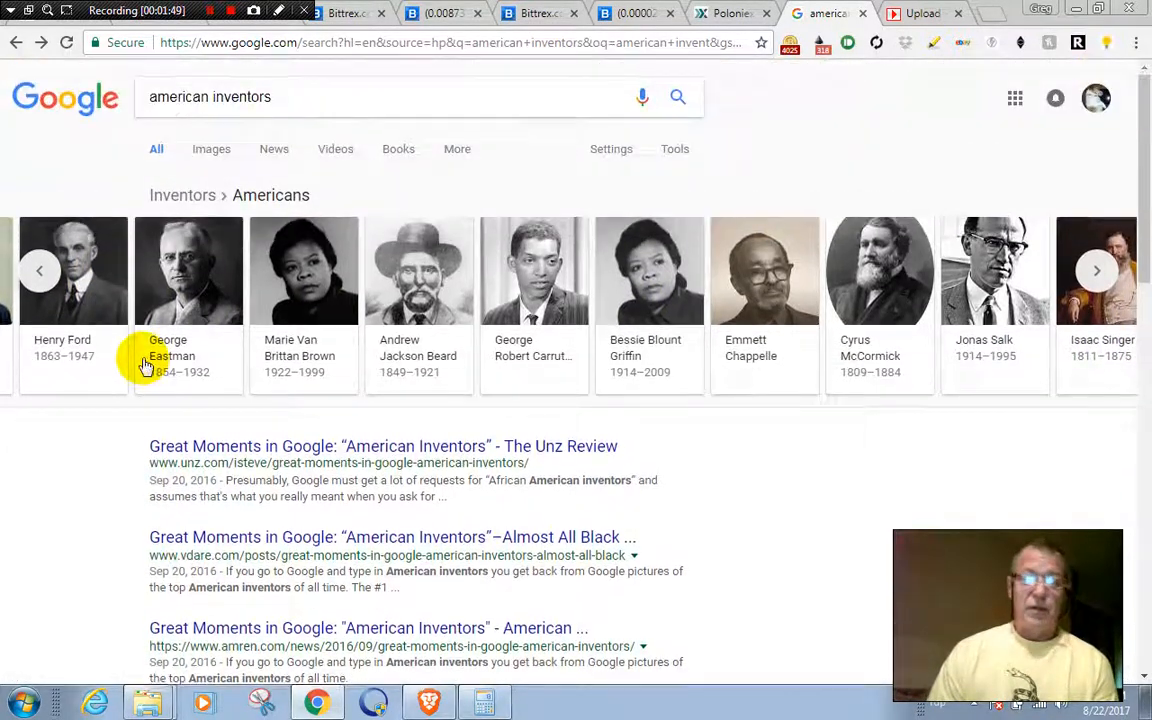
mouse_move(16, 42)
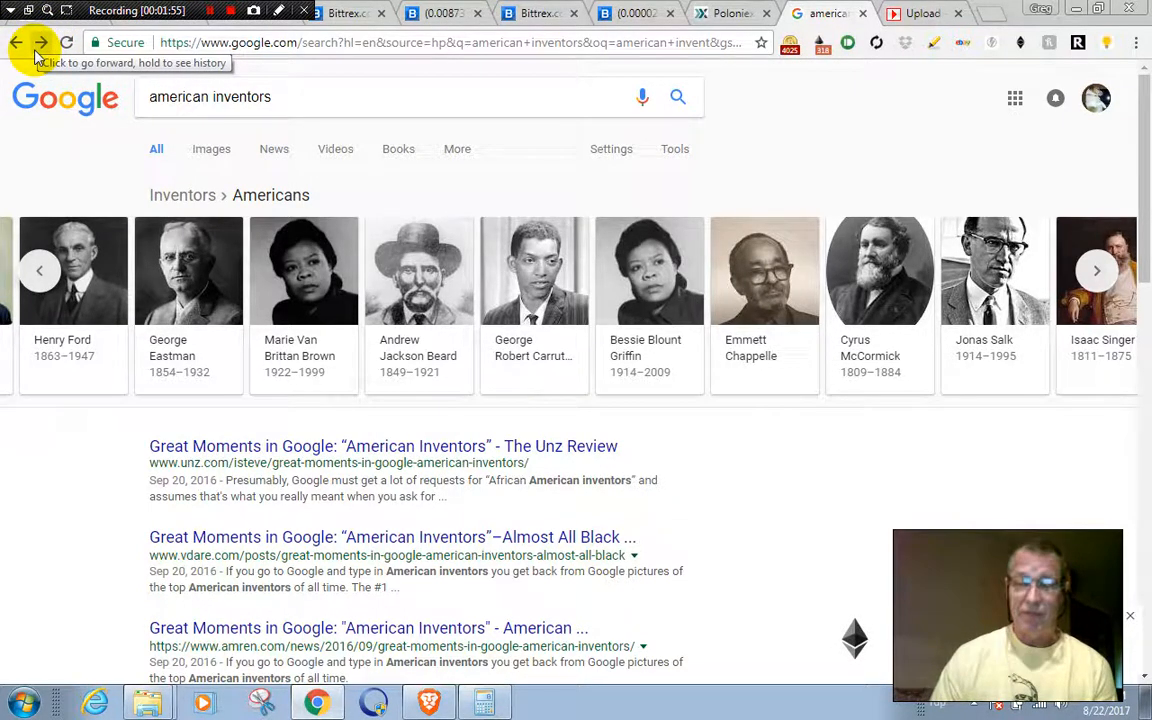
left_click(17, 42)
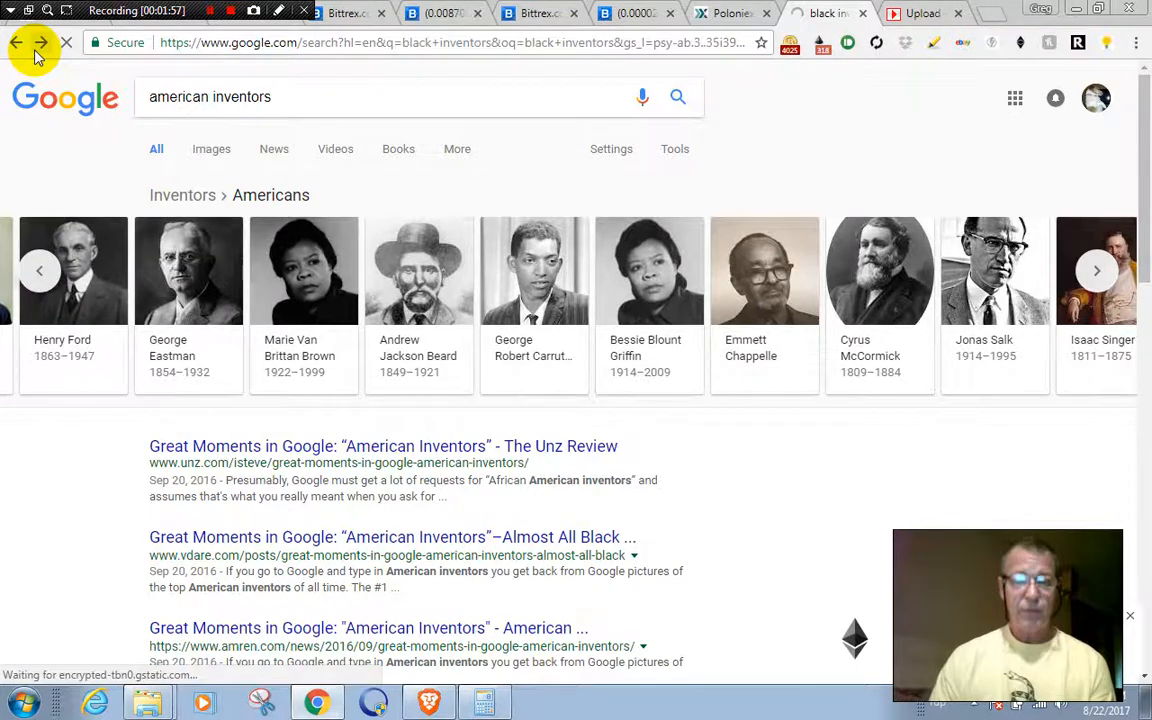
Advance the African Americans carousel four times to Joseph Winters and Madeline Turner.
left_click(16, 42)
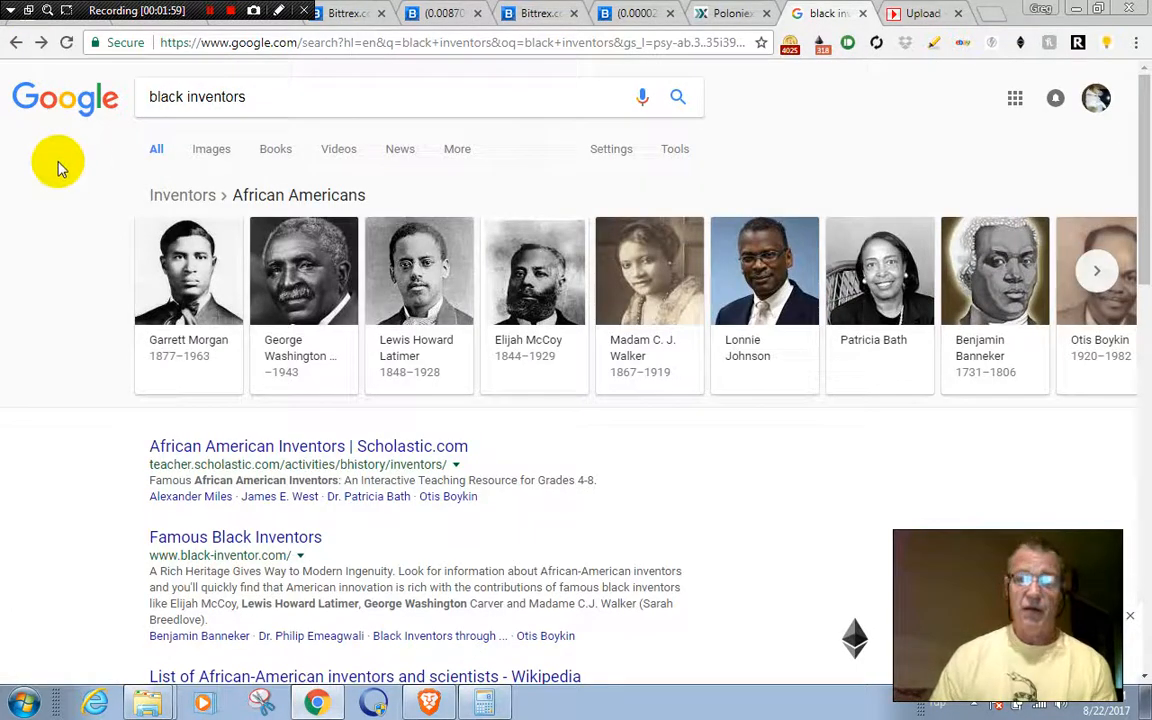
mouse_move(966, 270)
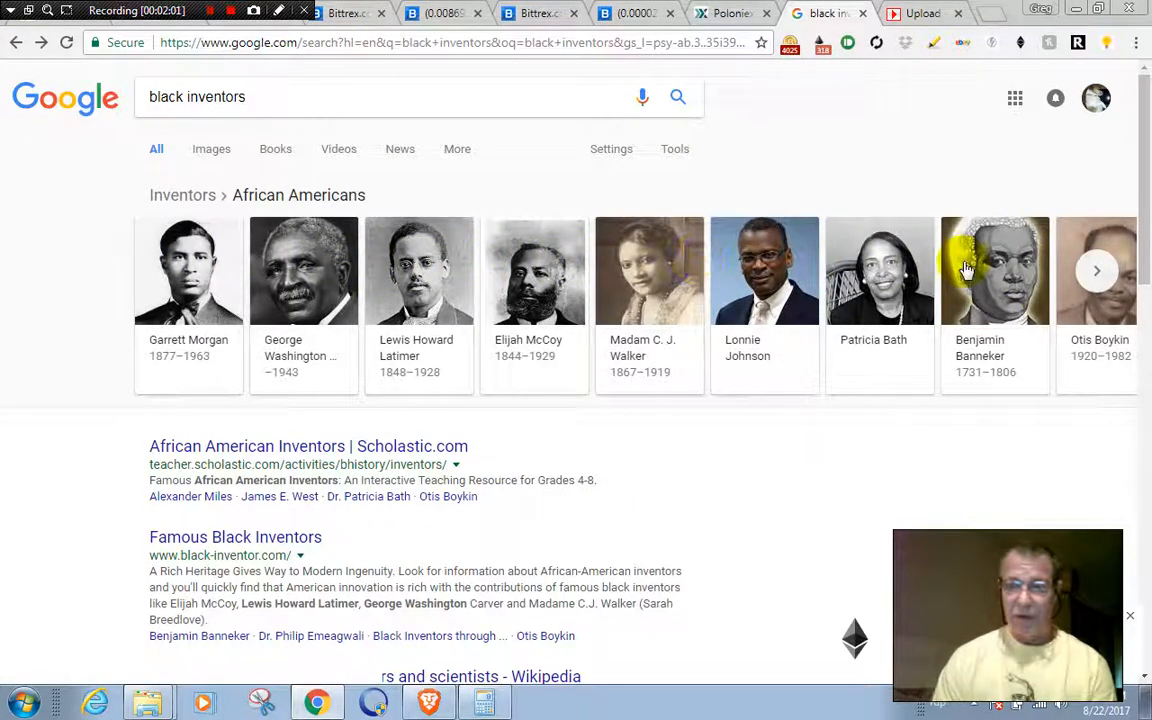
left_click(1096, 270)
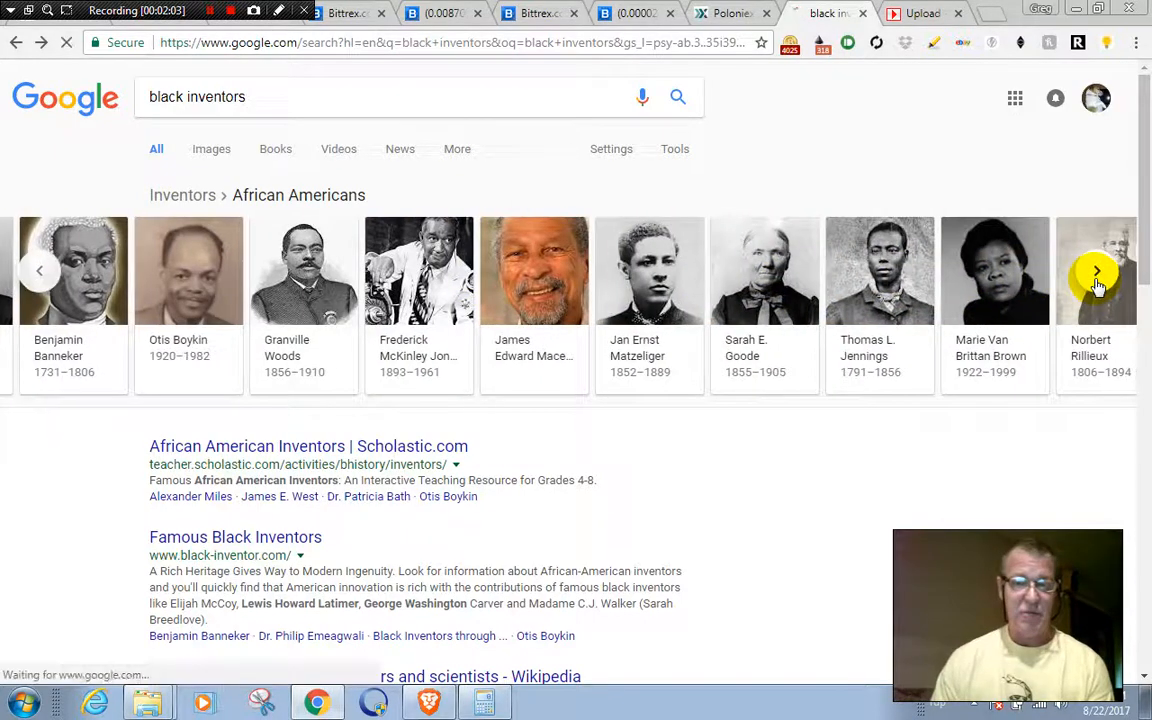
left_click(1096, 271)
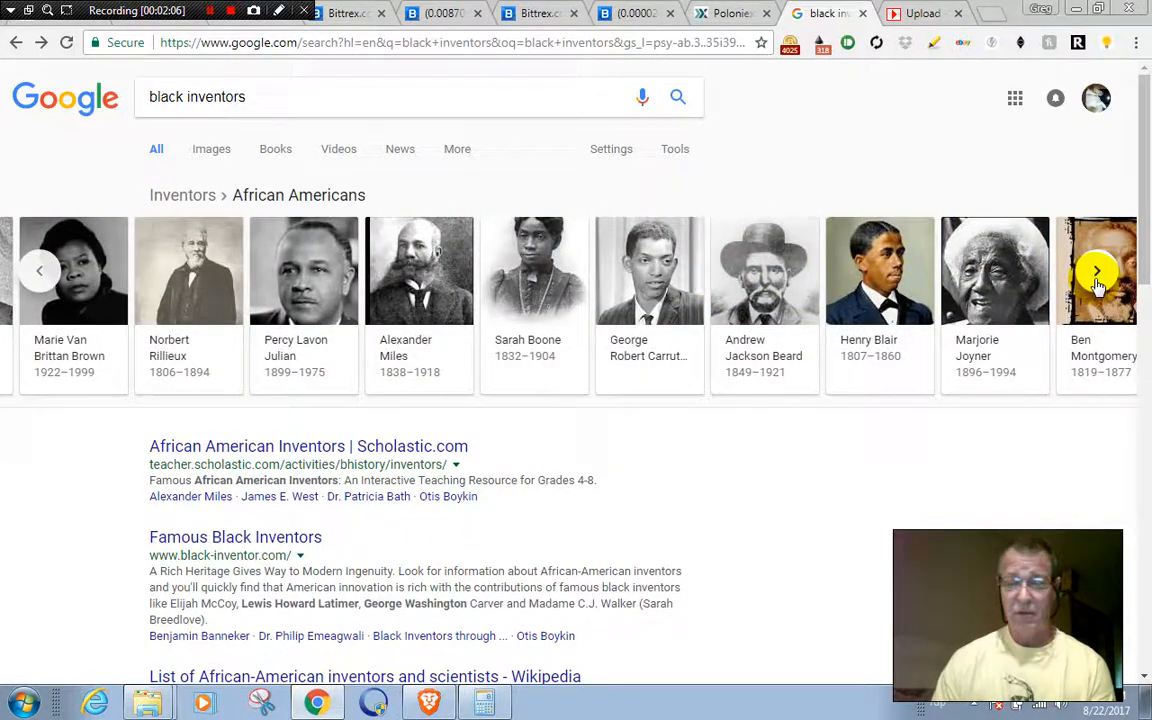
left_click(1097, 271)
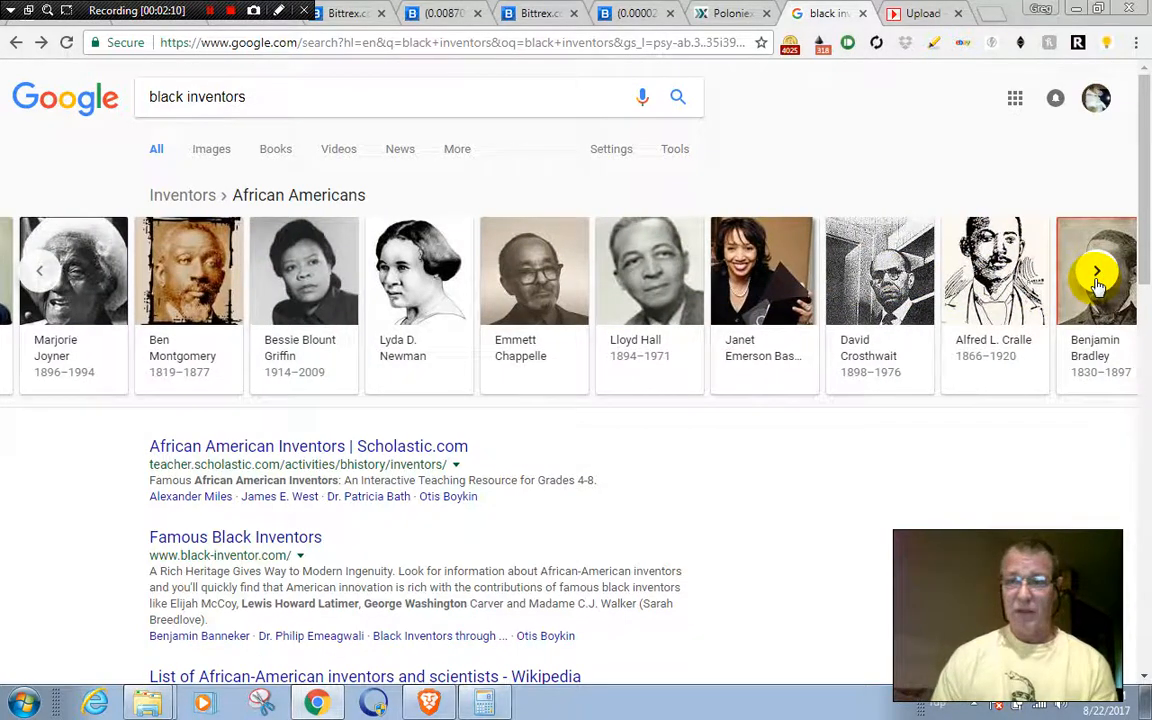
left_click(1097, 271)
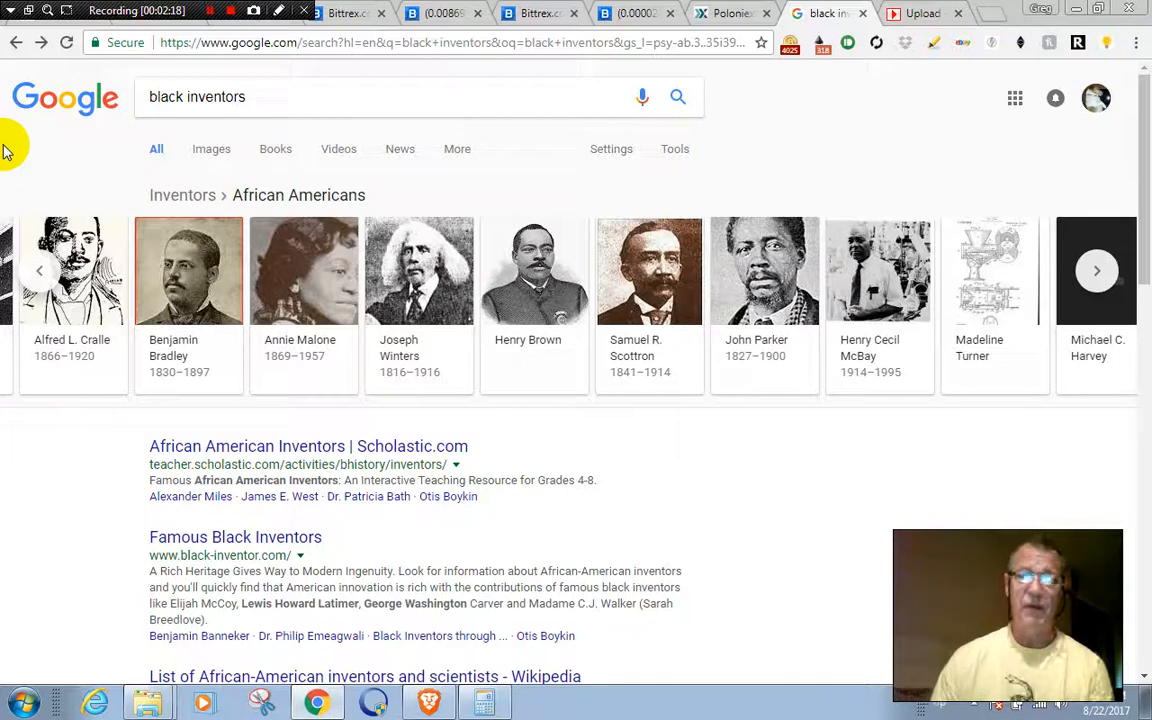
mouse_move(40, 42)
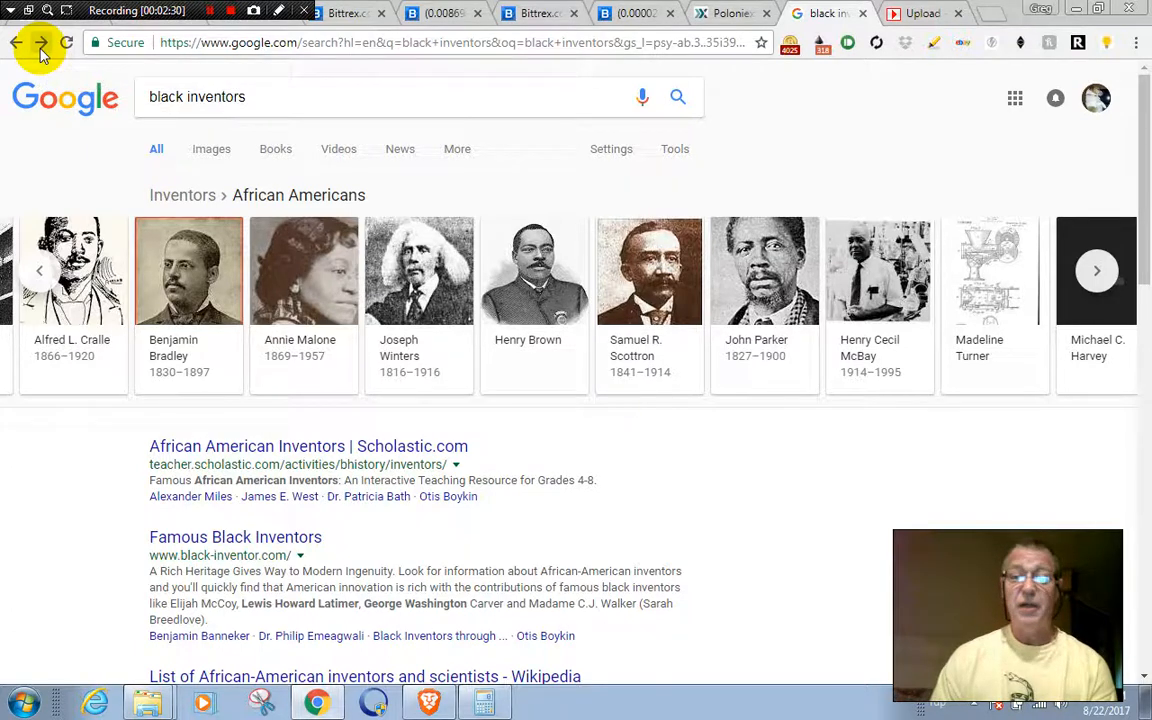
Go forward to the 'white inventors' results featuring Steve Jobs, Temple Grandin and Les Paul.
left_click(41, 42)
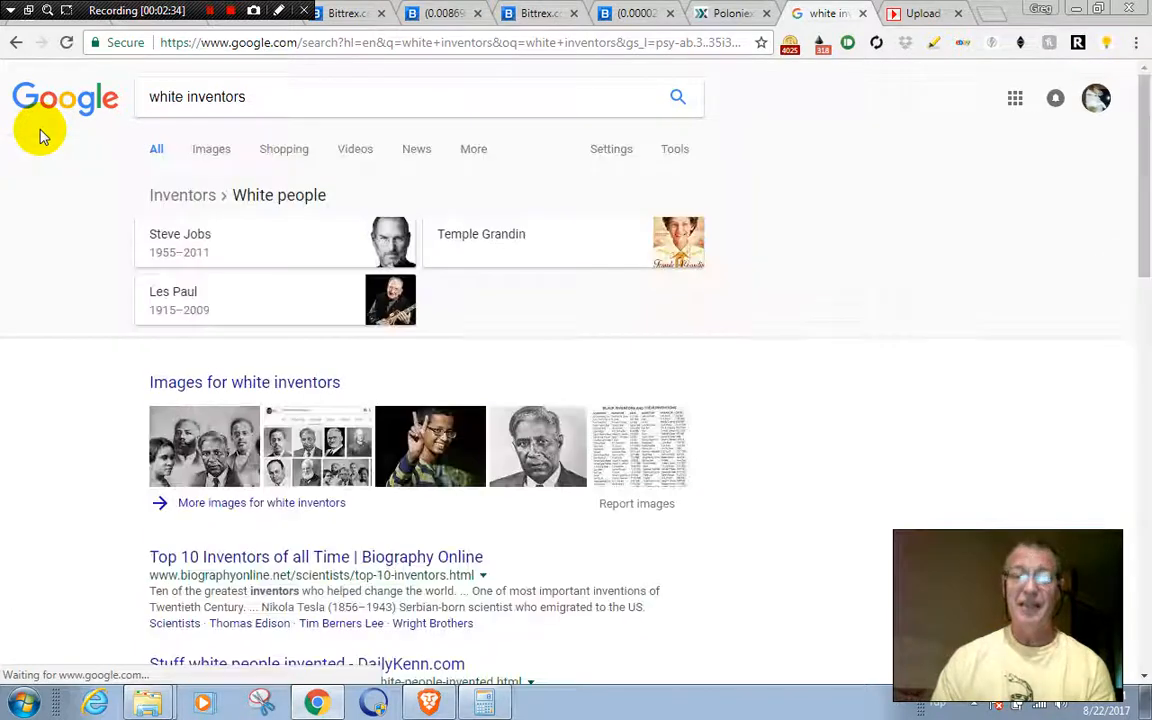
mouse_move(205, 252)
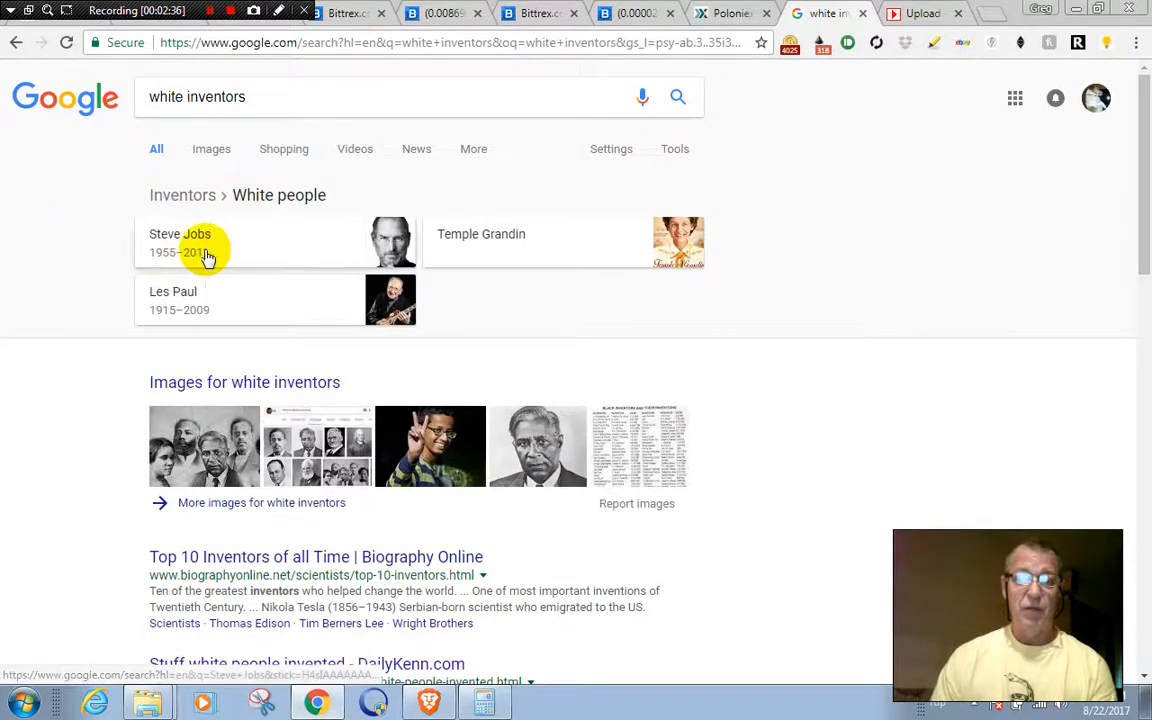
mouse_move(218, 307)
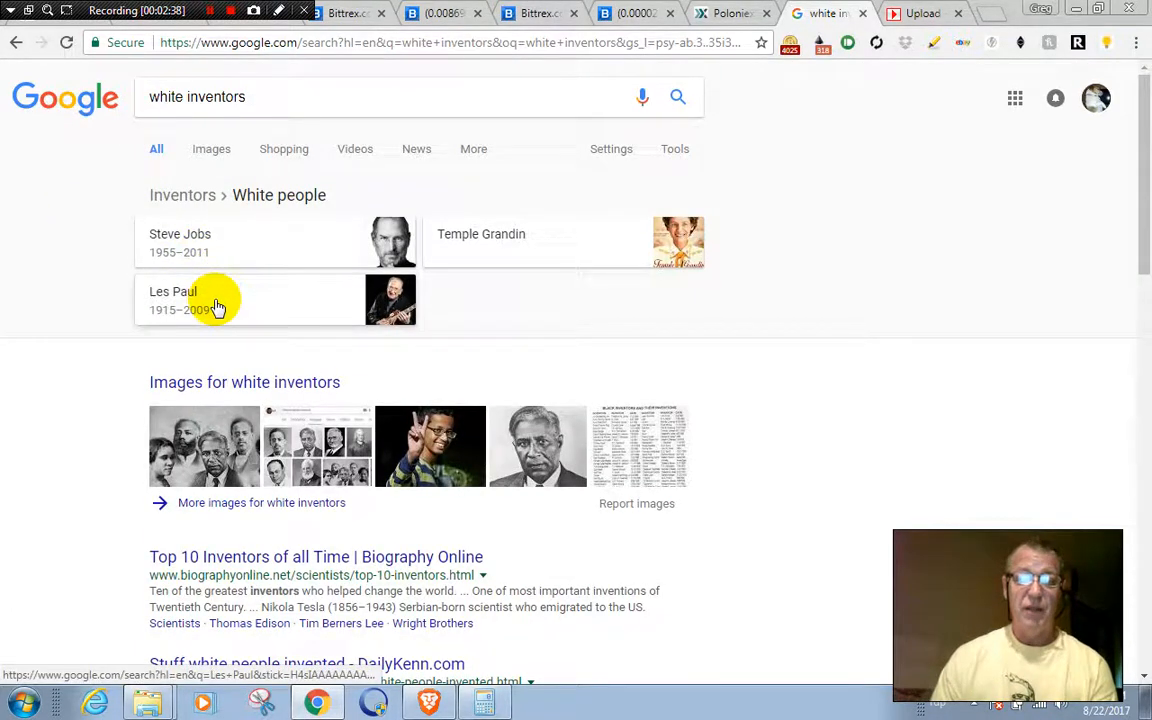
mouse_move(603, 250)
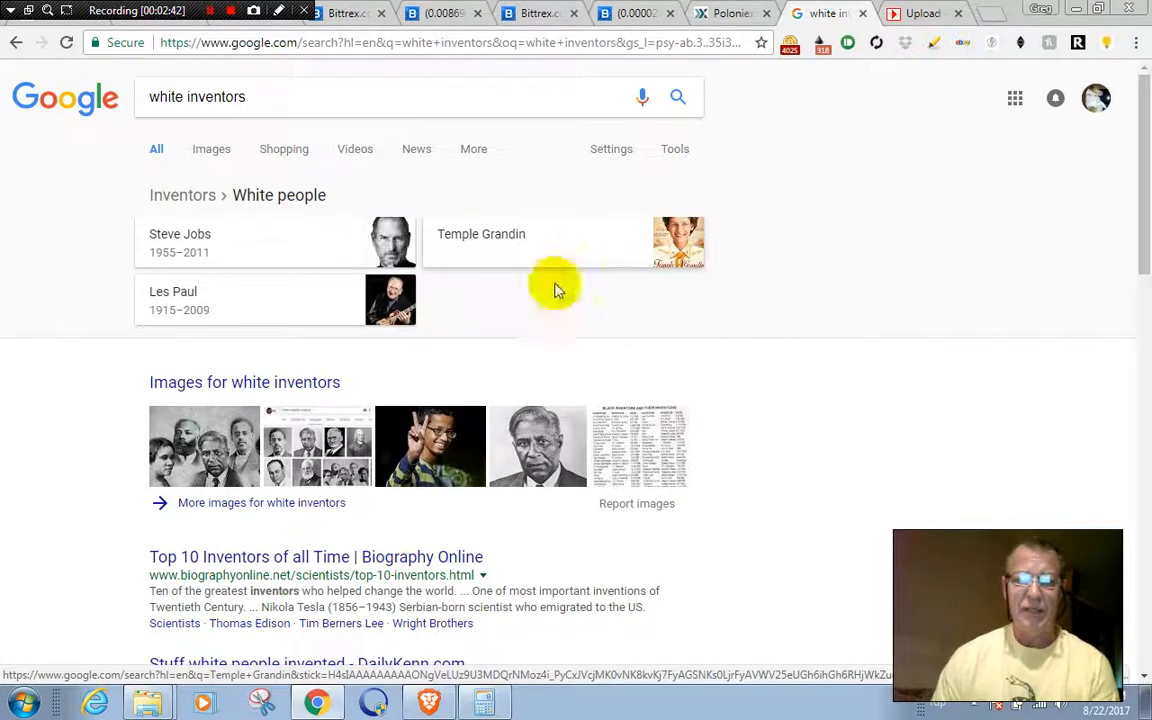
mouse_move(430, 446)
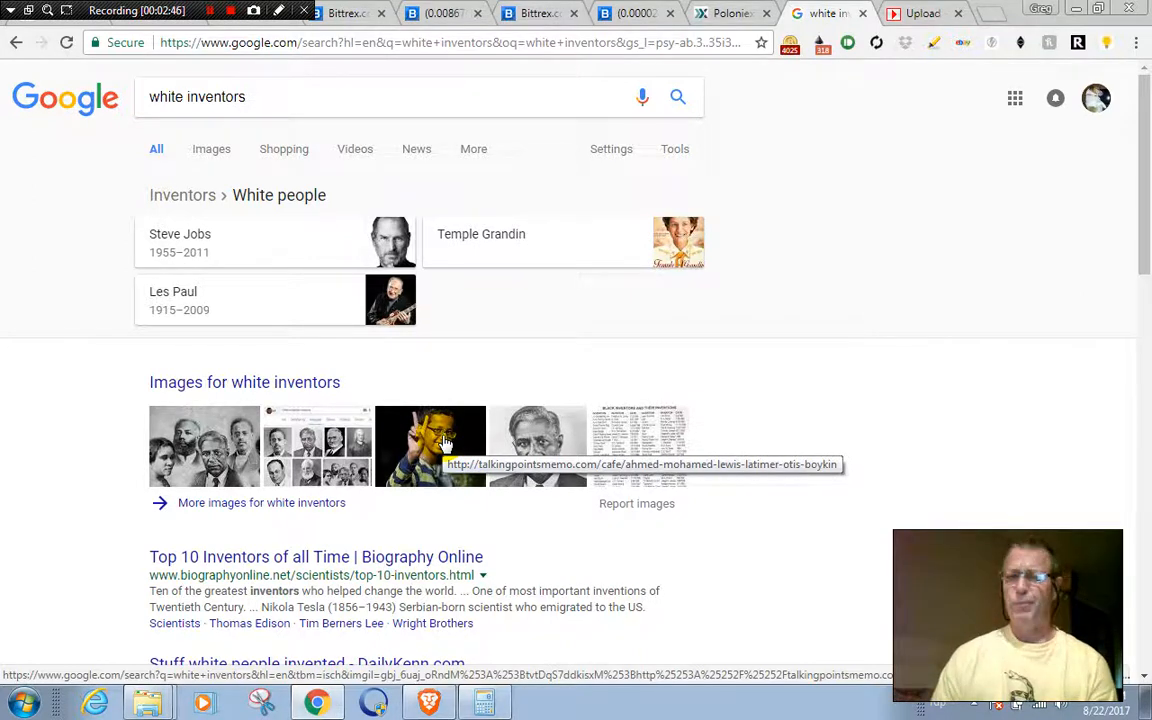
mouse_move(793, 380)
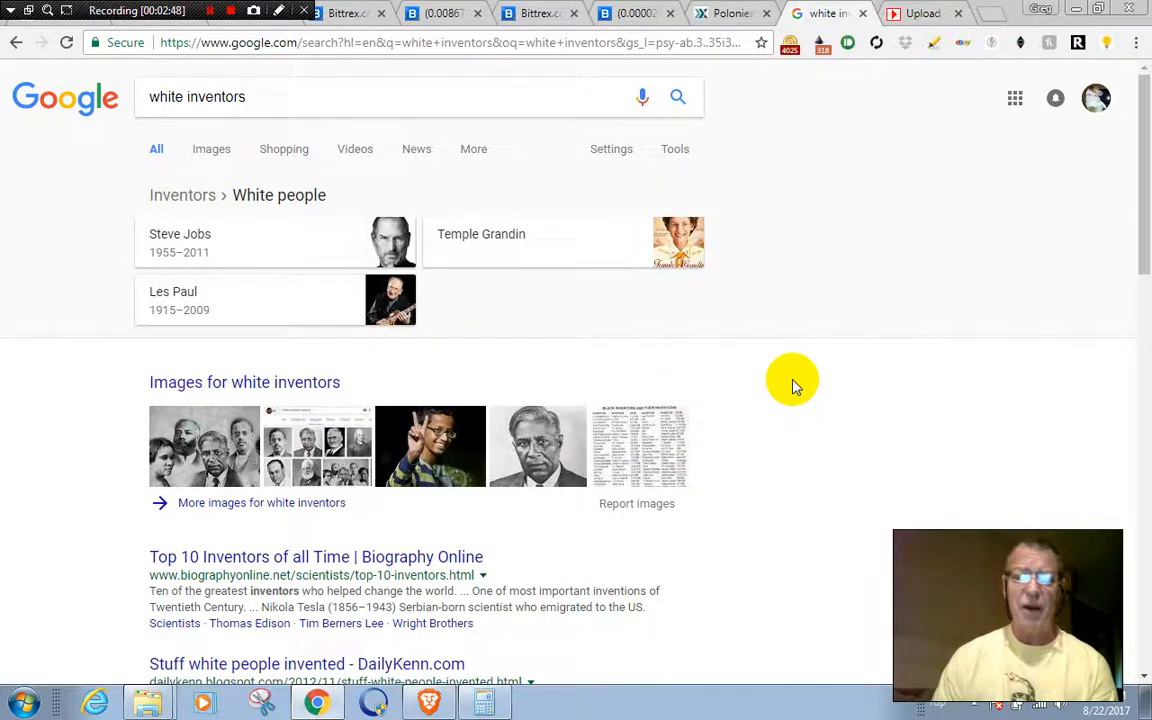
mouse_move(700, 360)
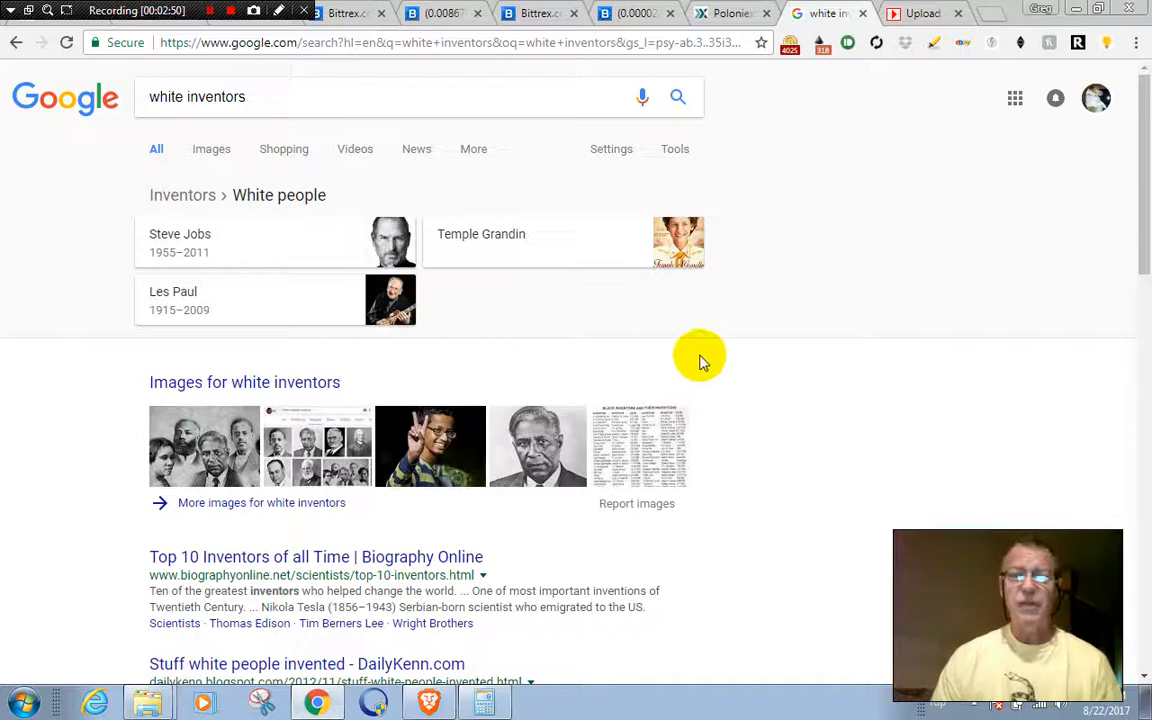
mouse_move(513, 318)
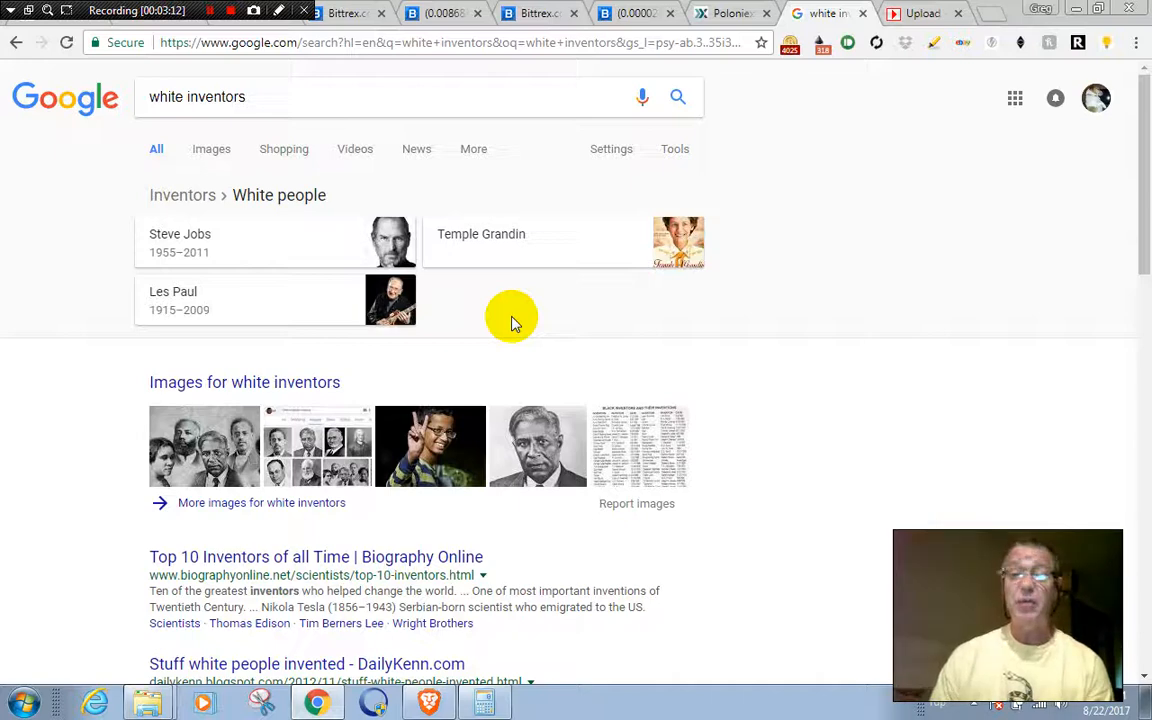
mouse_move(803, 203)
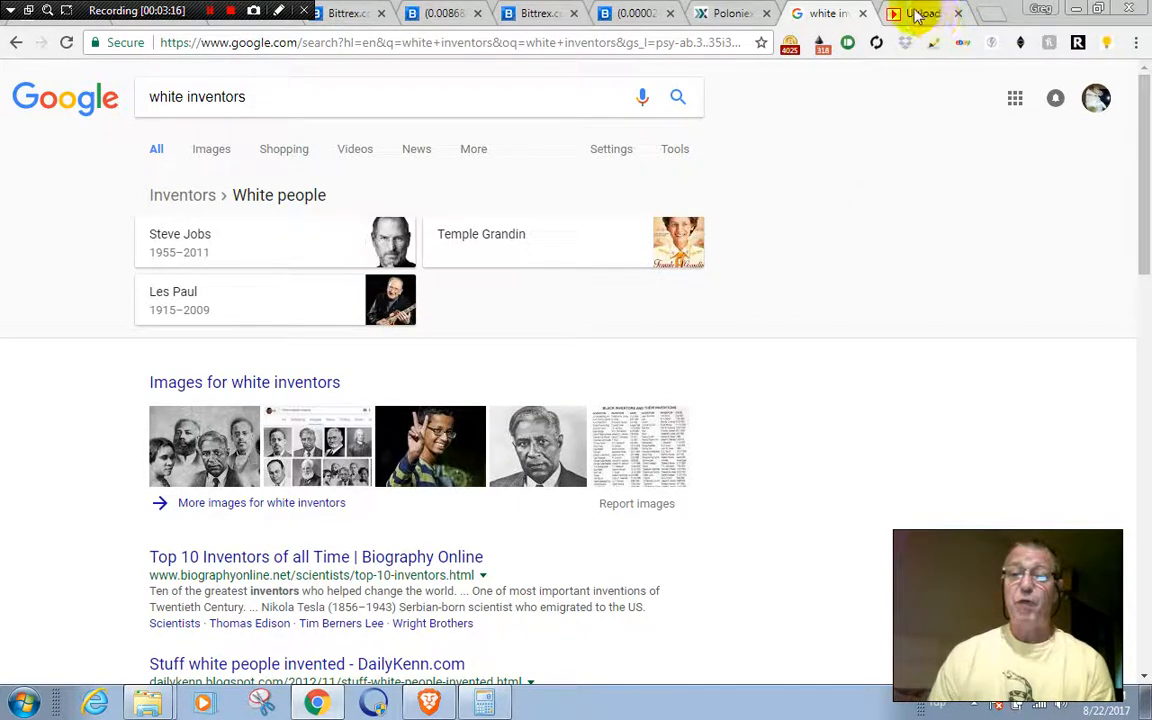
mouse_move(920, 13)
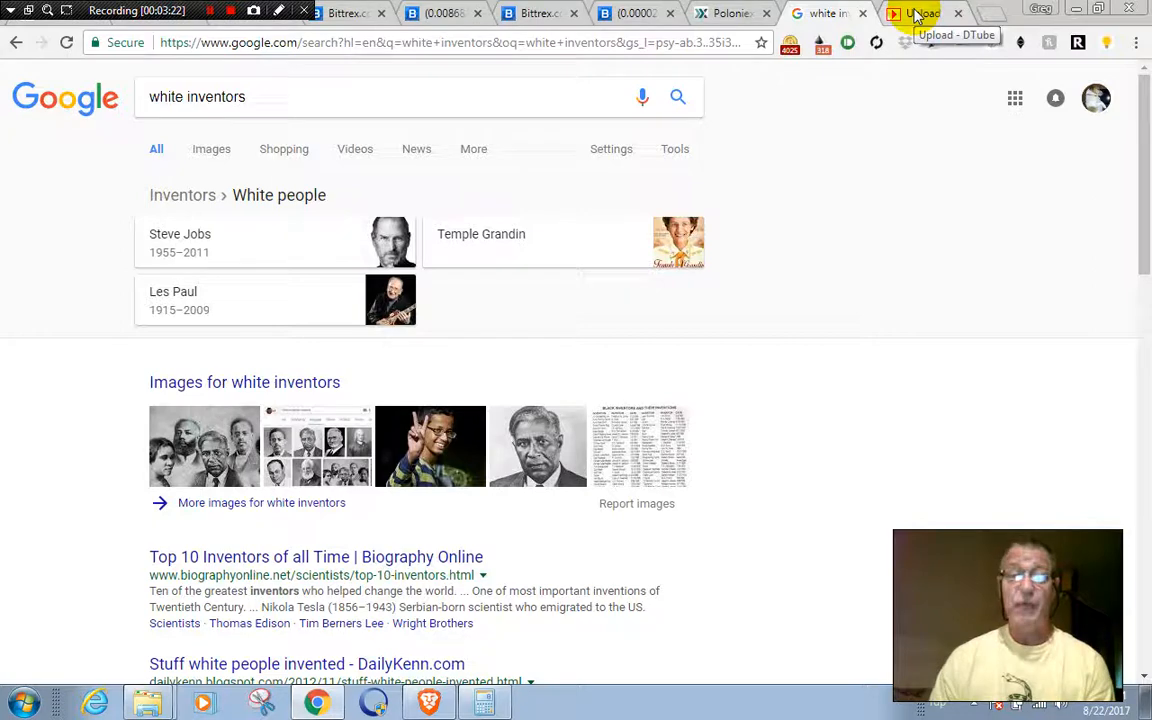
Switch to the Upload – DTube tab showing libertyranger's solar eclipse video.
left_click(920, 13)
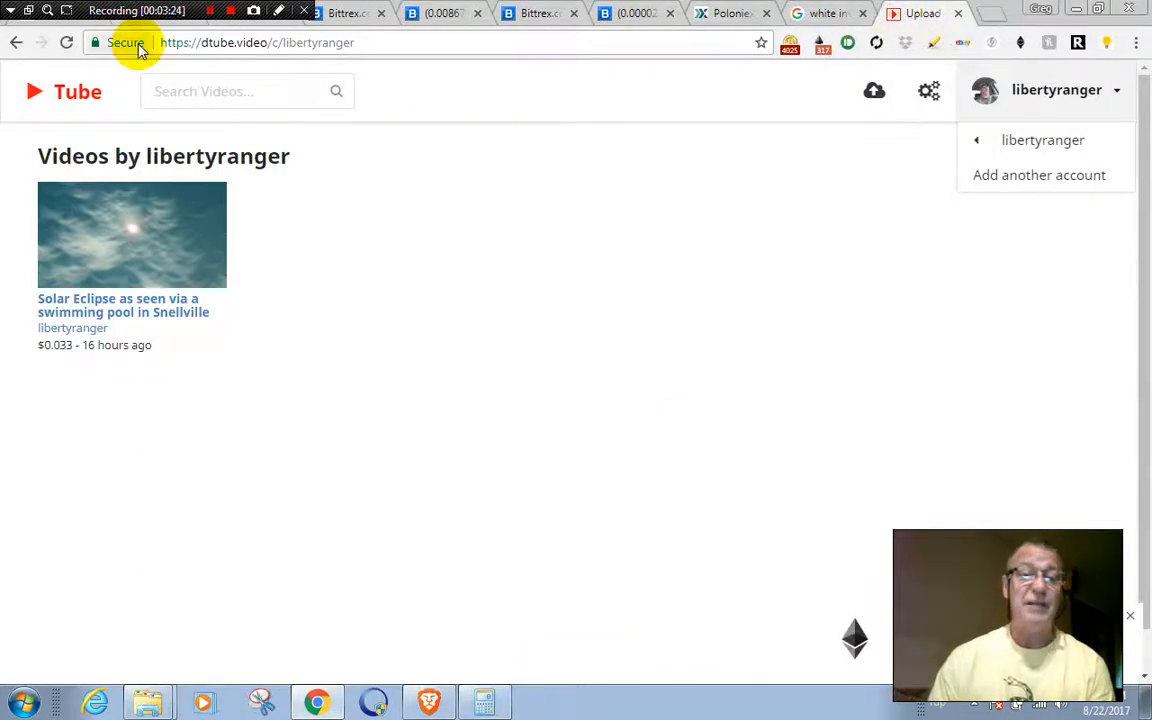
mouse_move(320, 48)
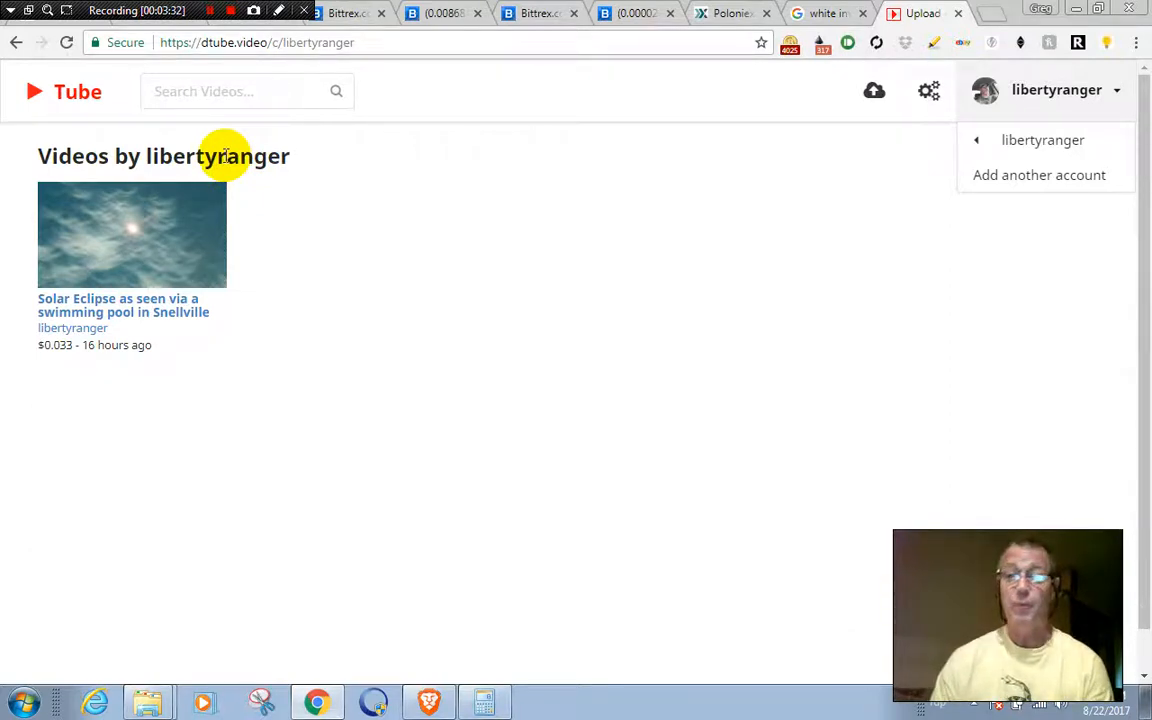
mouse_move(250, 76)
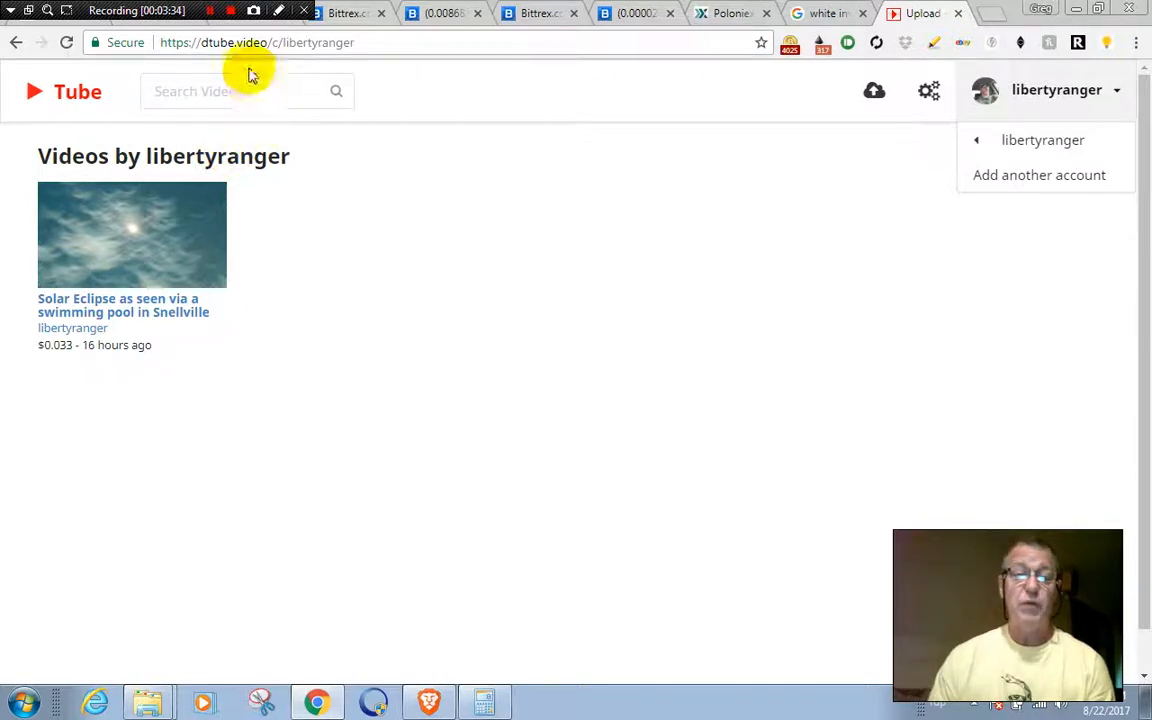
mouse_move(285, 55)
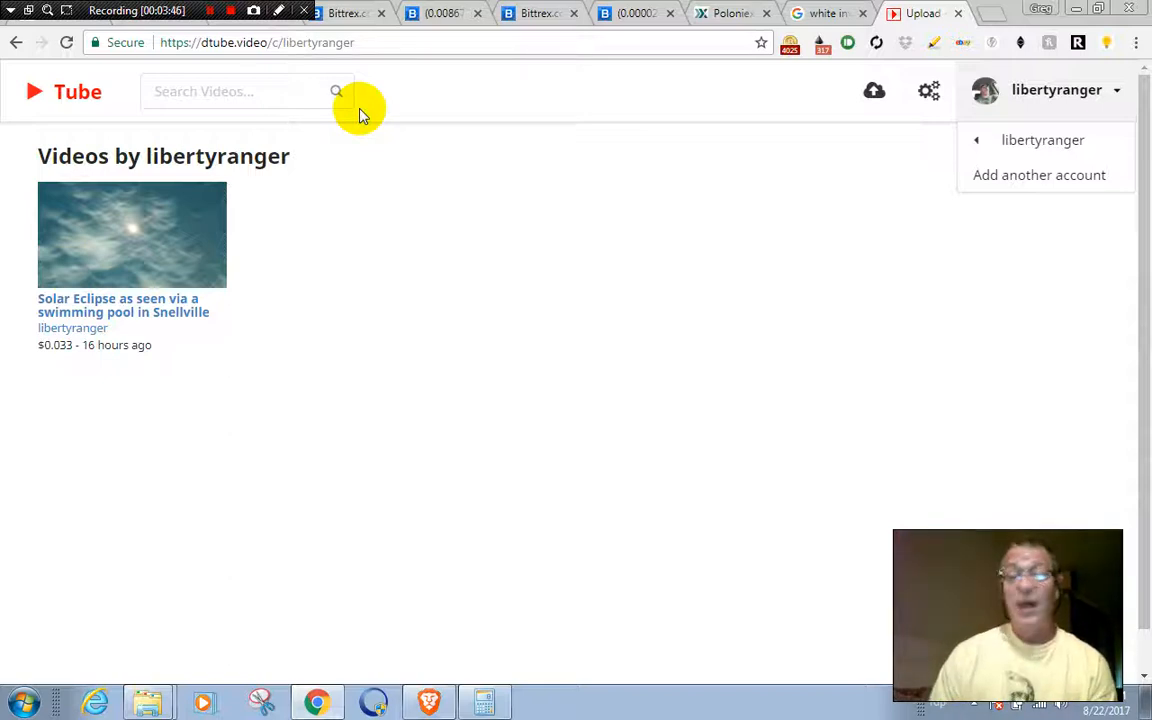
mouse_move(365, 120)
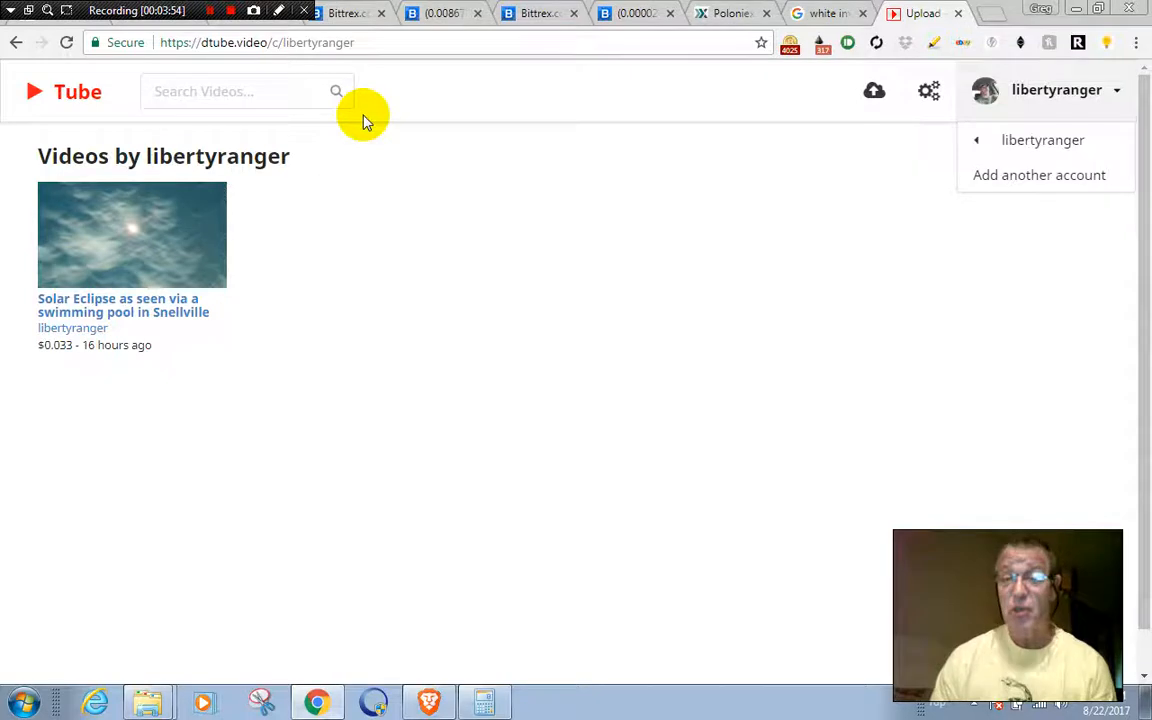
mouse_move(425, 120)
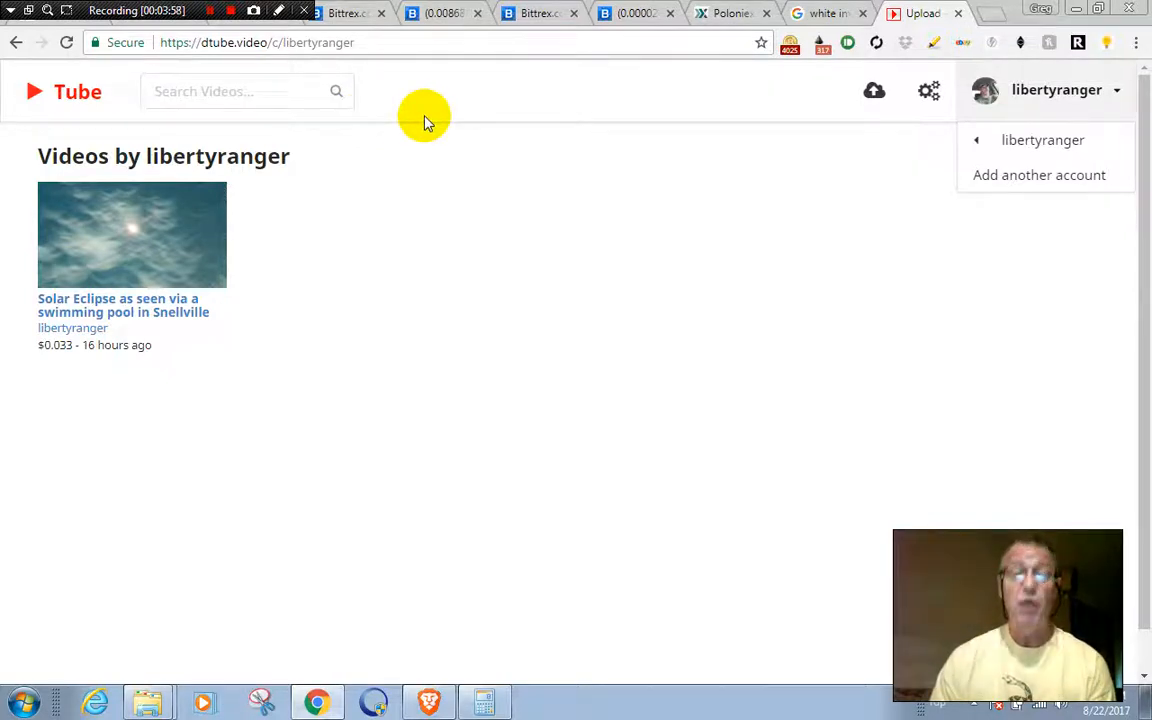
mouse_move(432, 118)
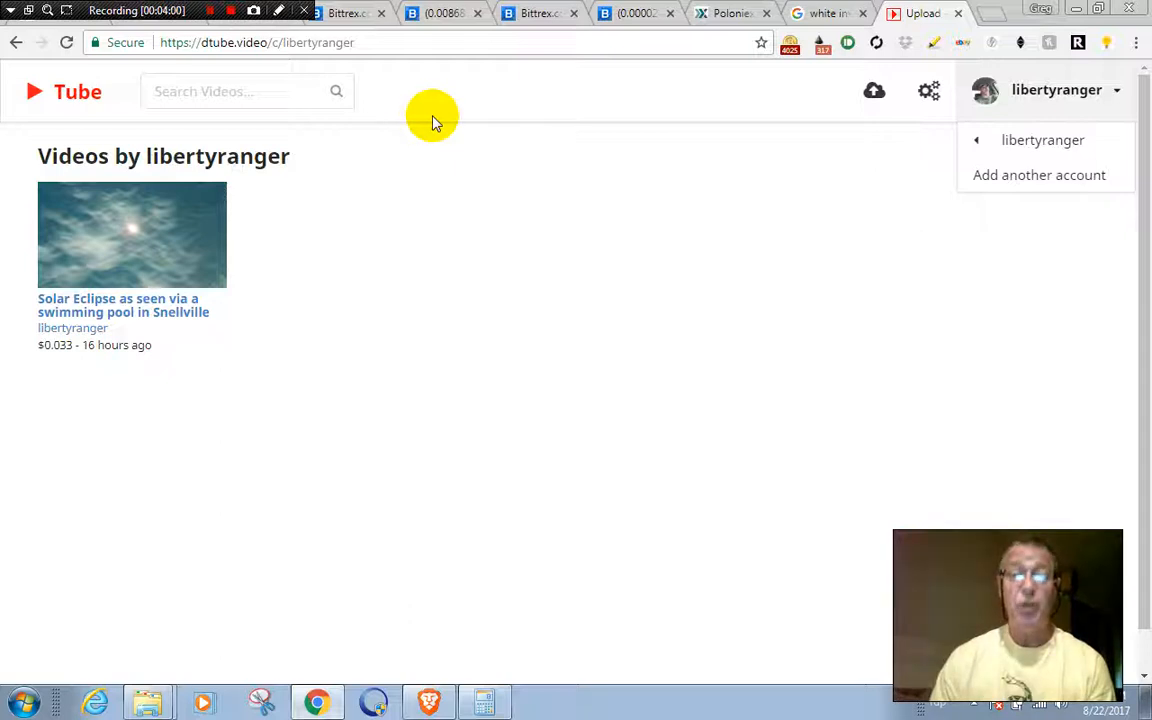
mouse_move(805, 112)
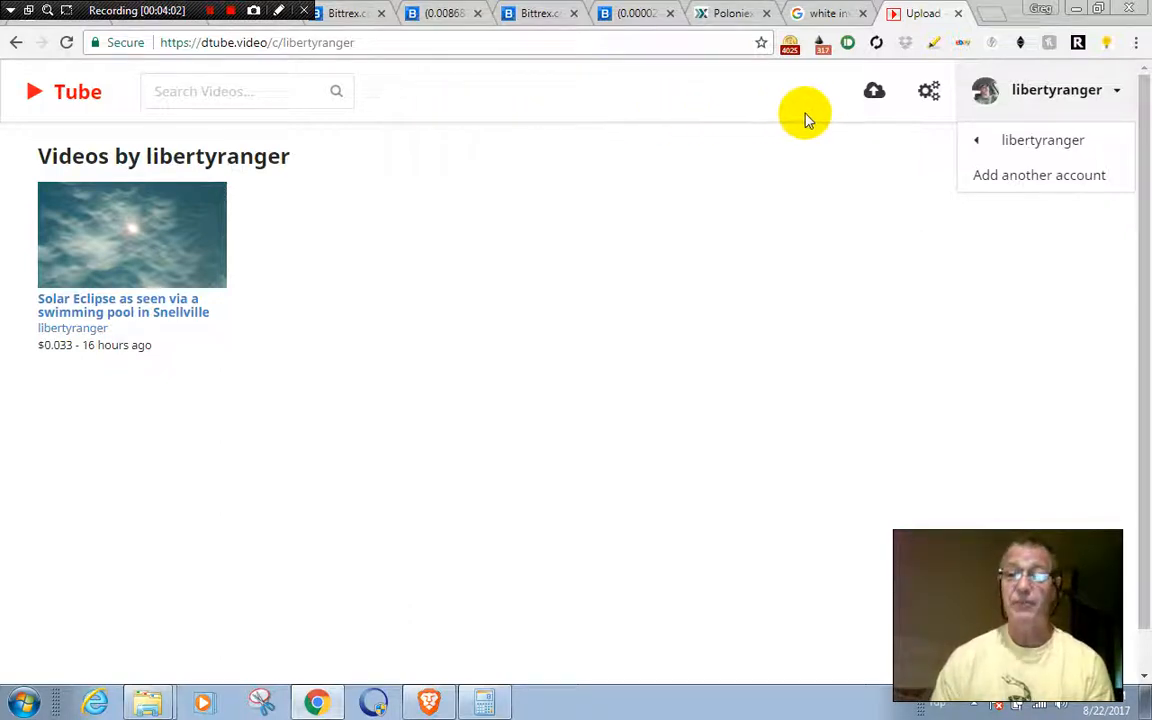